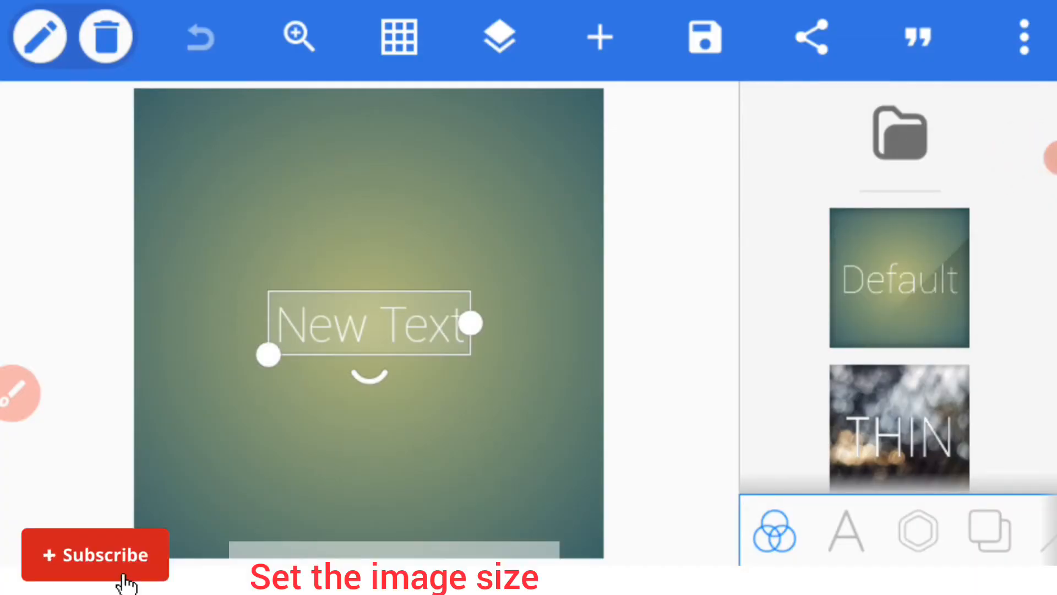
Step: Set the canvas size to width 2100 and height 3200 pixels and apply it
click(1023, 36)
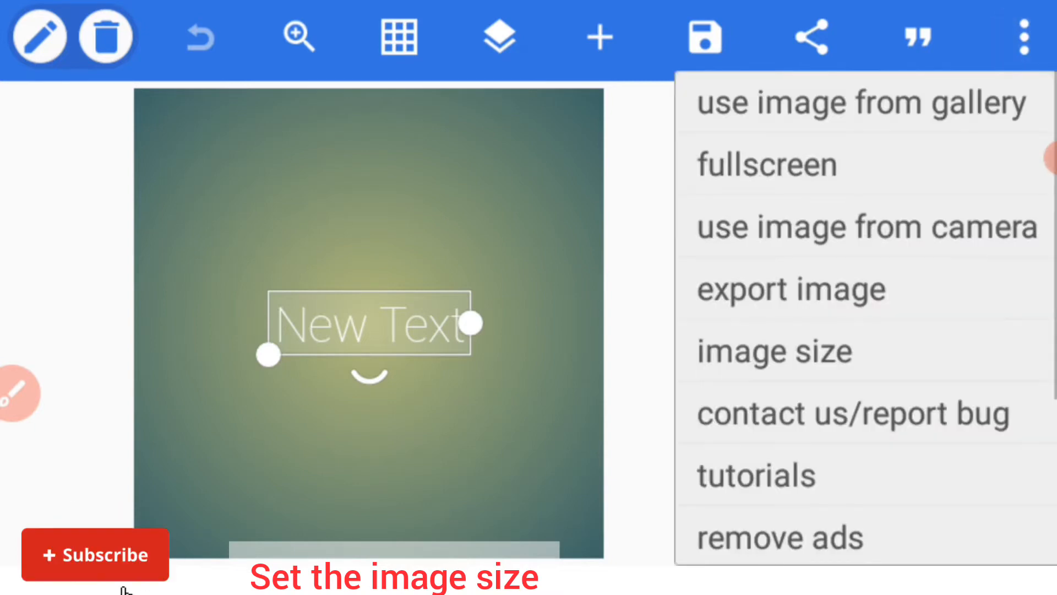
click(95, 554)
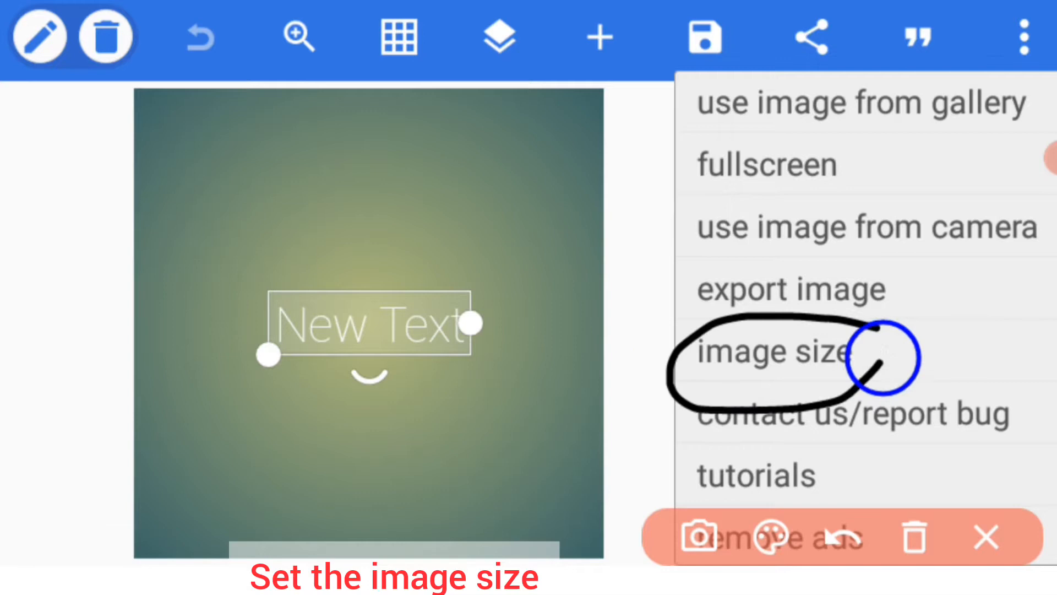
click(775, 352)
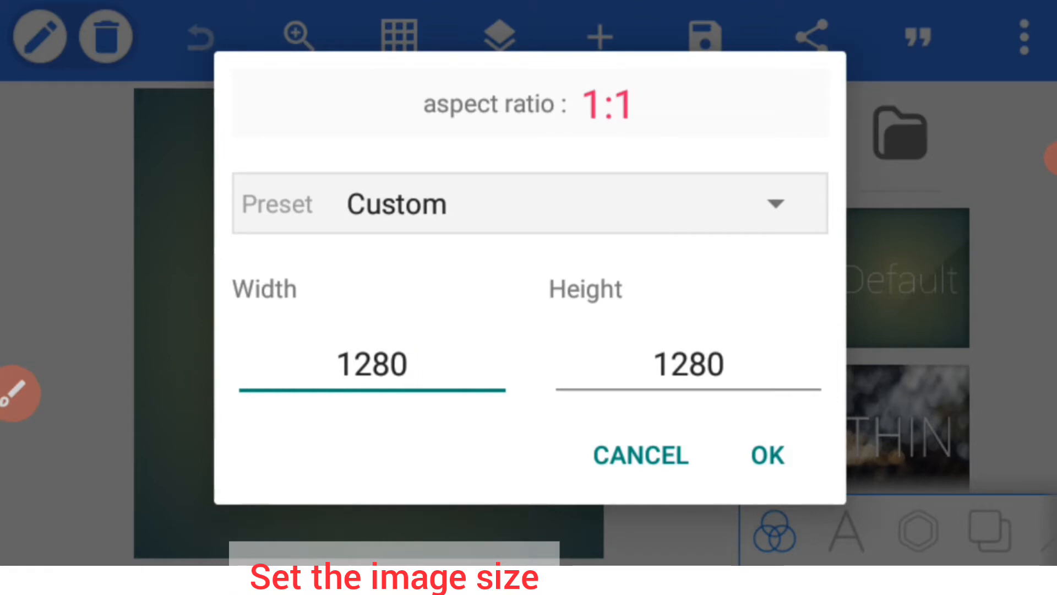
click(371, 365)
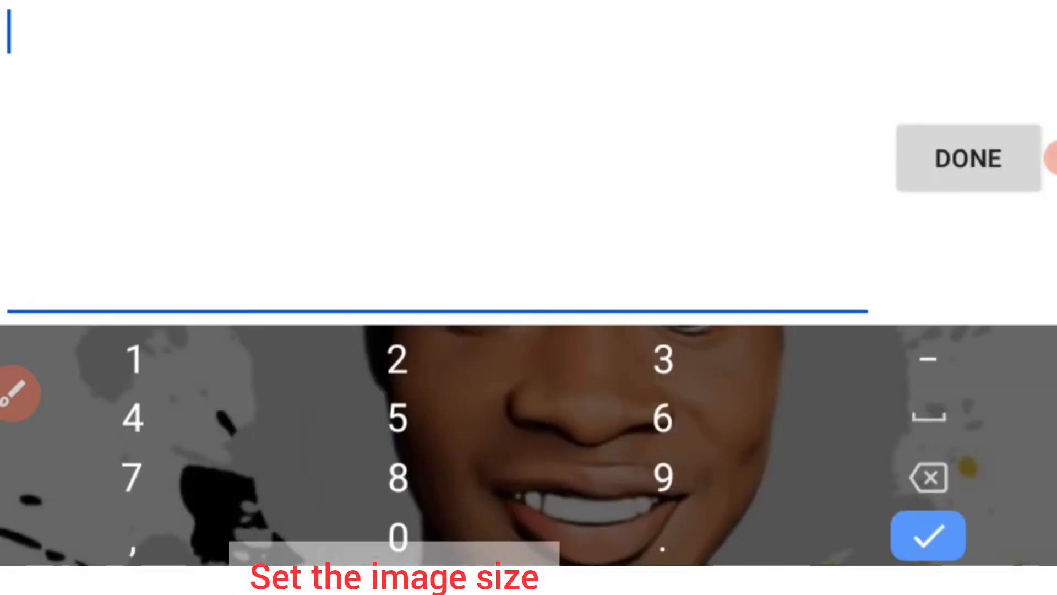
text(2100)
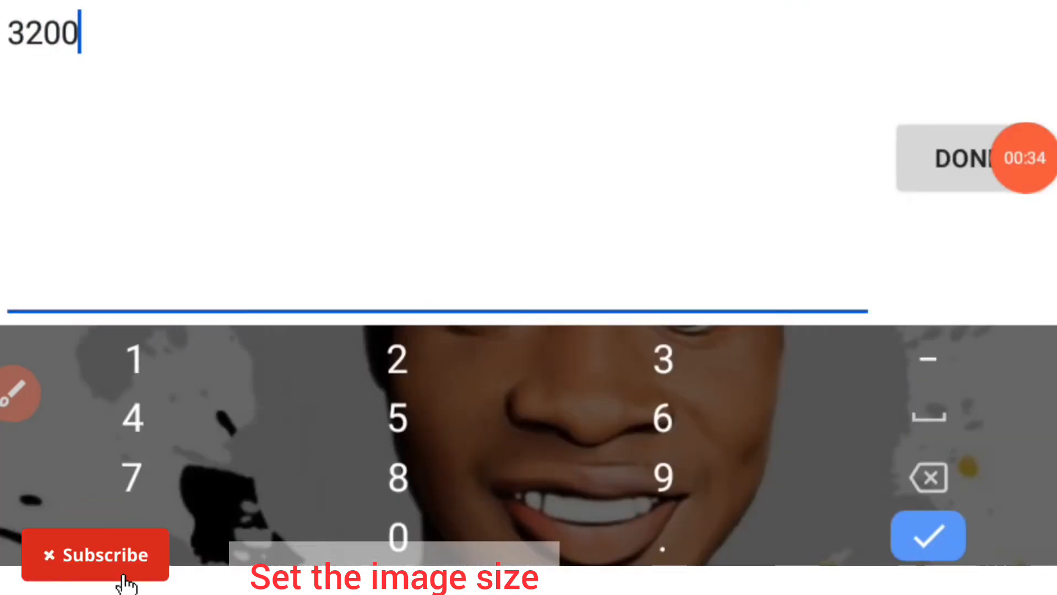
click(928, 536)
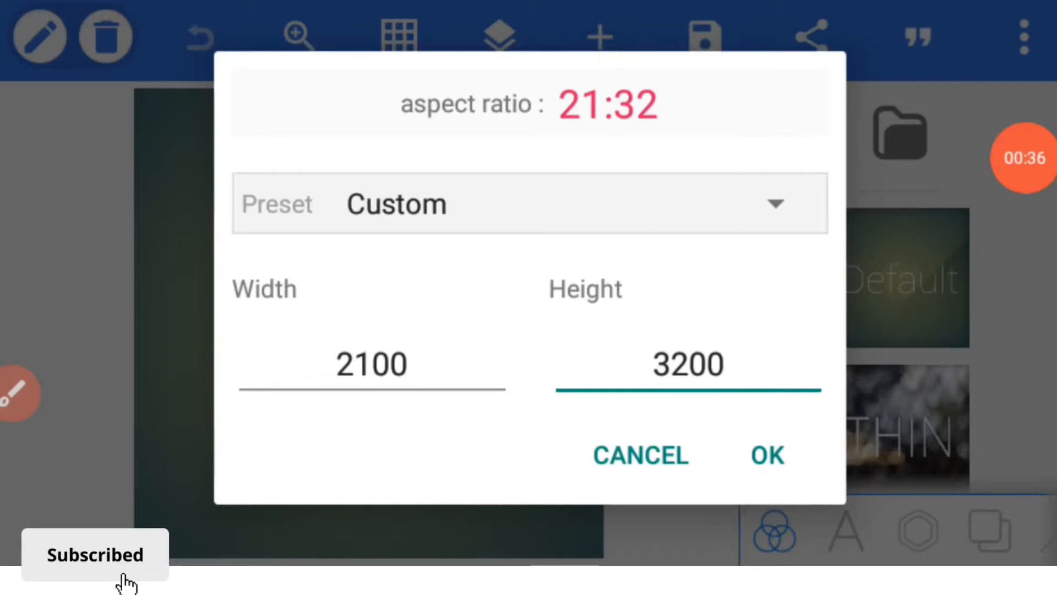
click(766, 455)
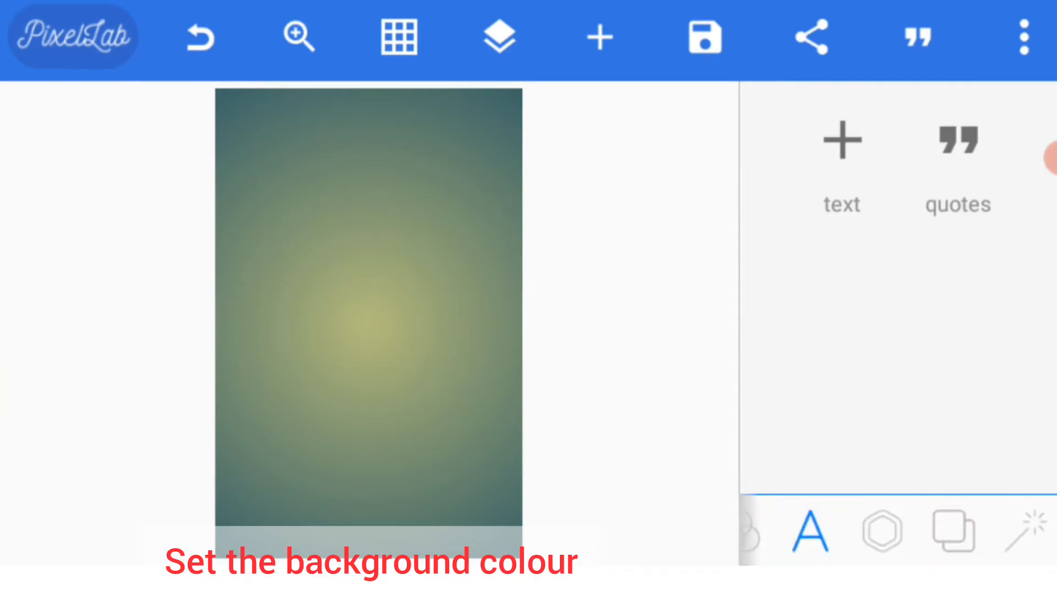
Step: Set the canvas background colour to solid blue
click(954, 530)
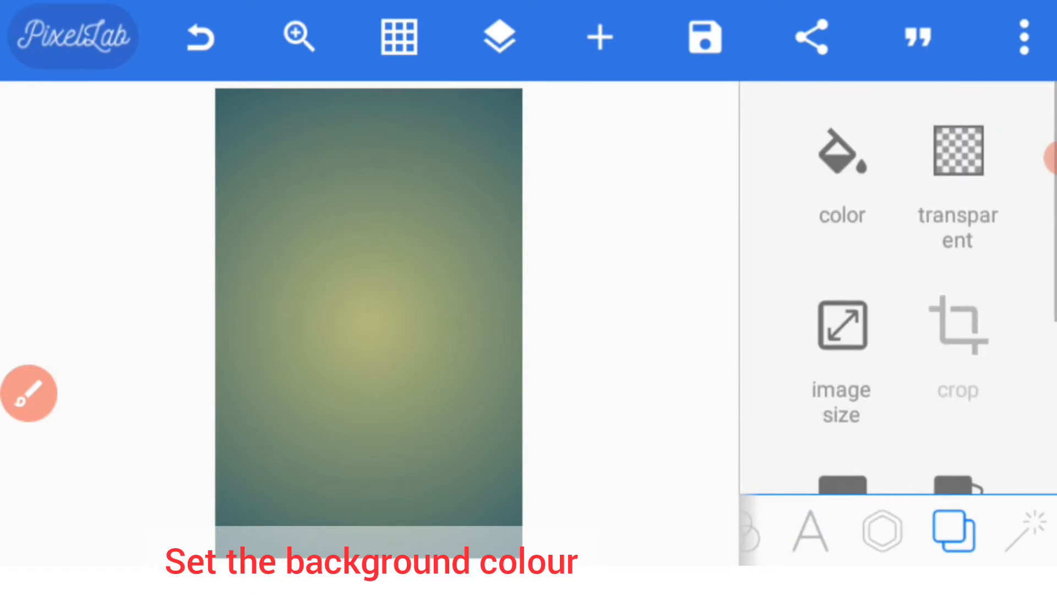
click(840, 152)
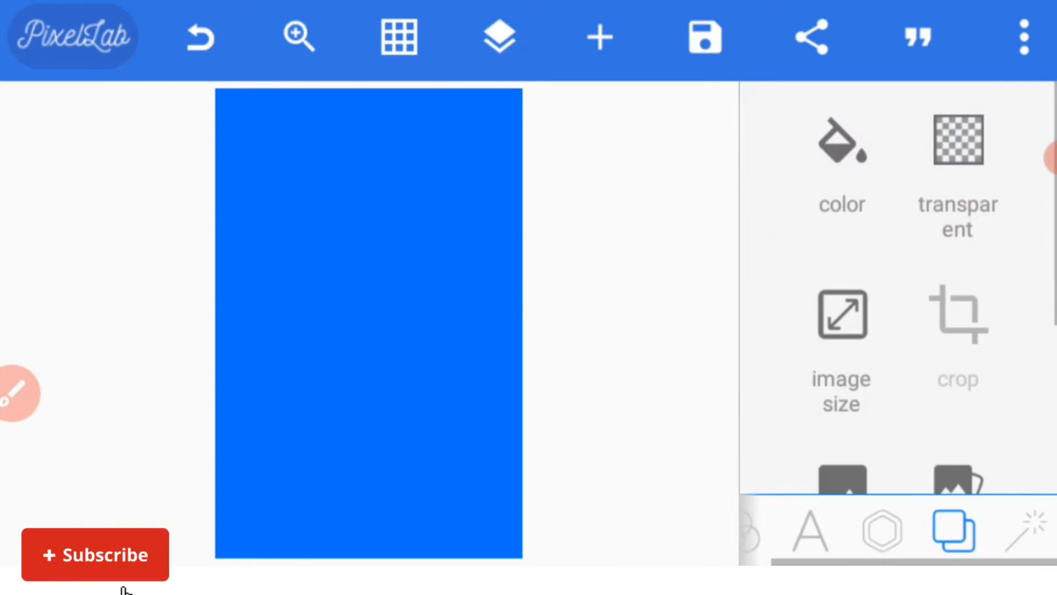
click(95, 554)
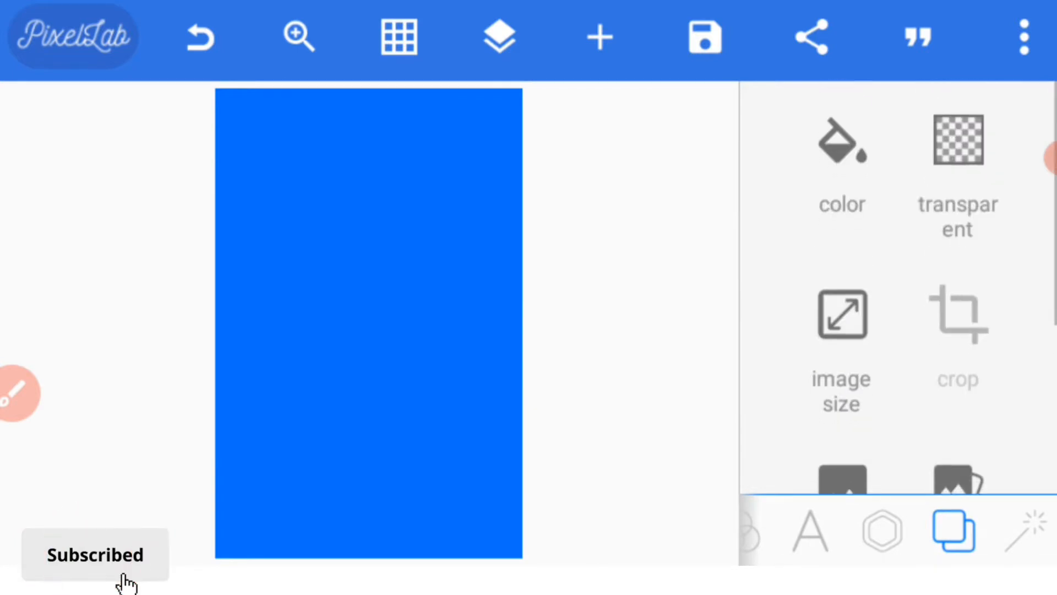
click(881, 531)
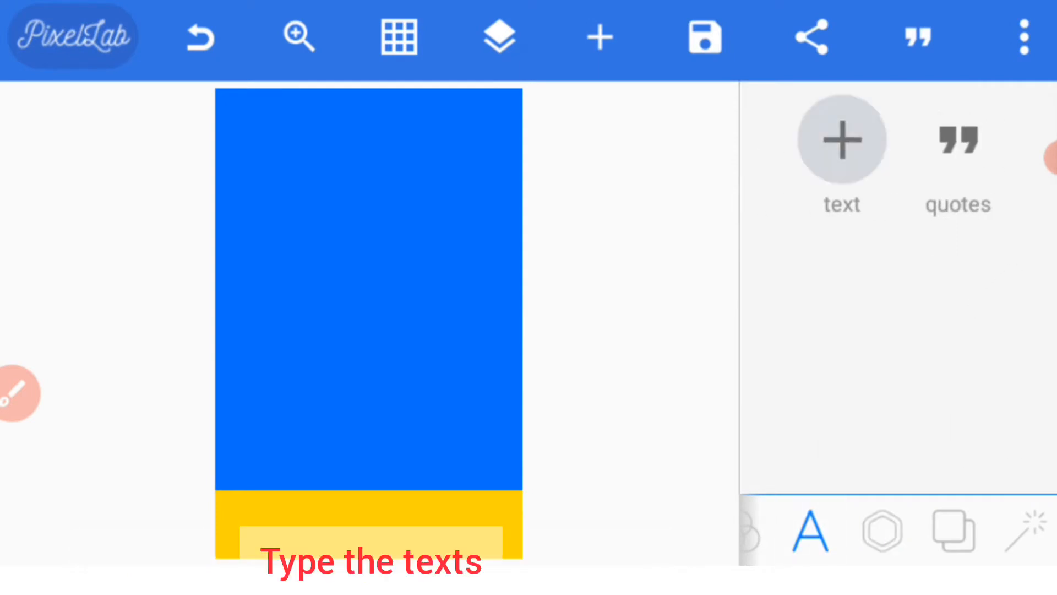
Step: Add a new text item reading 'Tasty and Yummy' on two lines
click(840, 140)
text(Tasty)
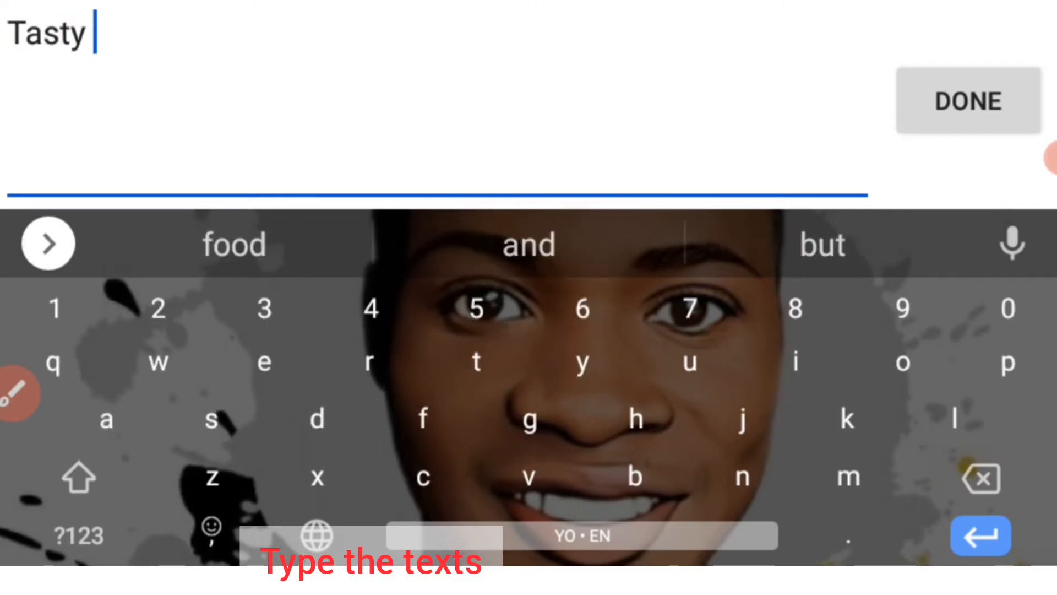
click(106, 418)
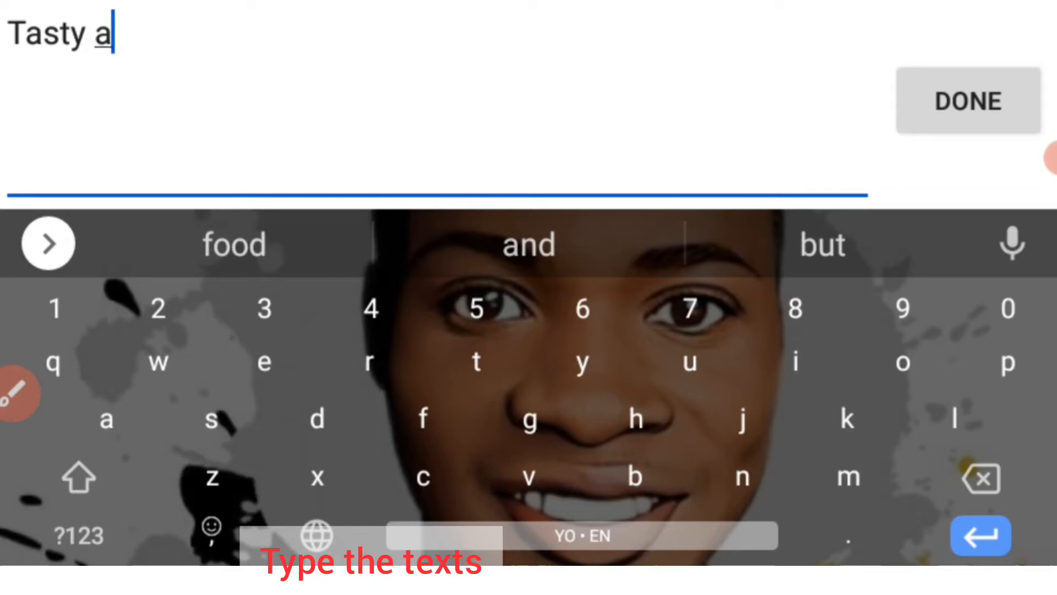
click(528, 243)
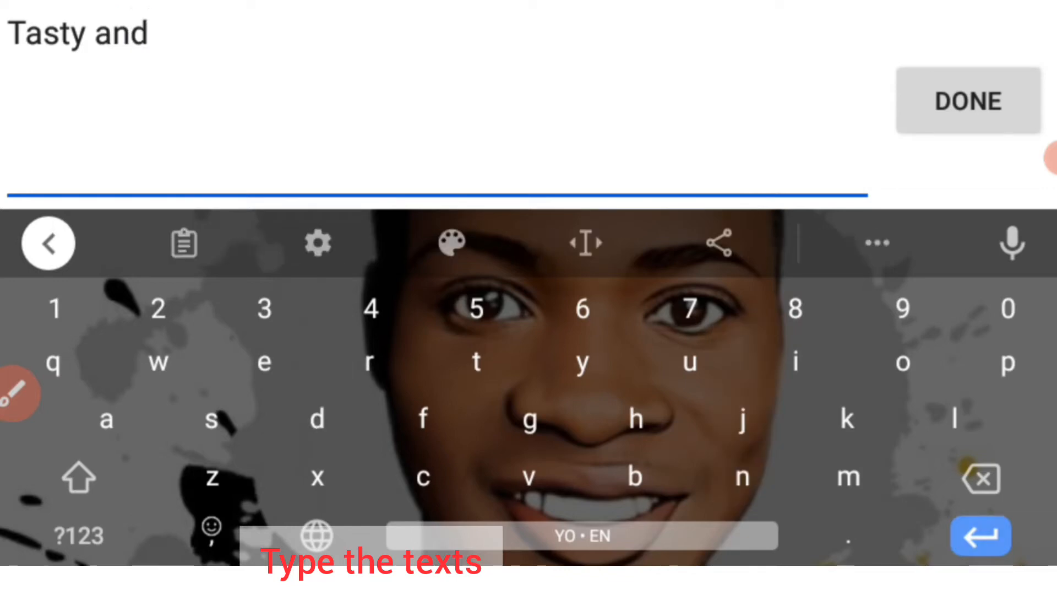
text(Yummy)
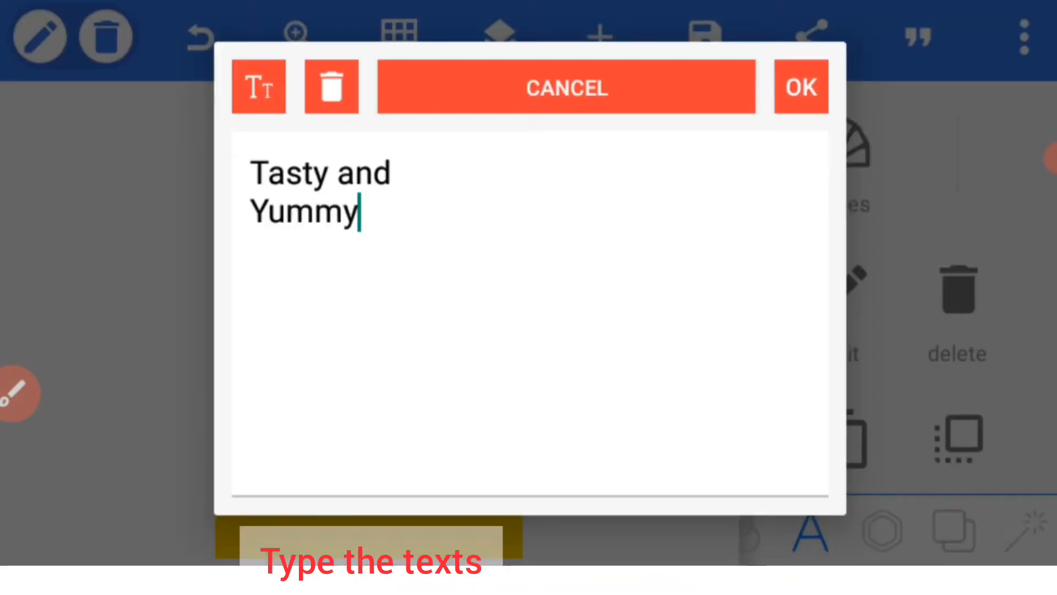
click(801, 87)
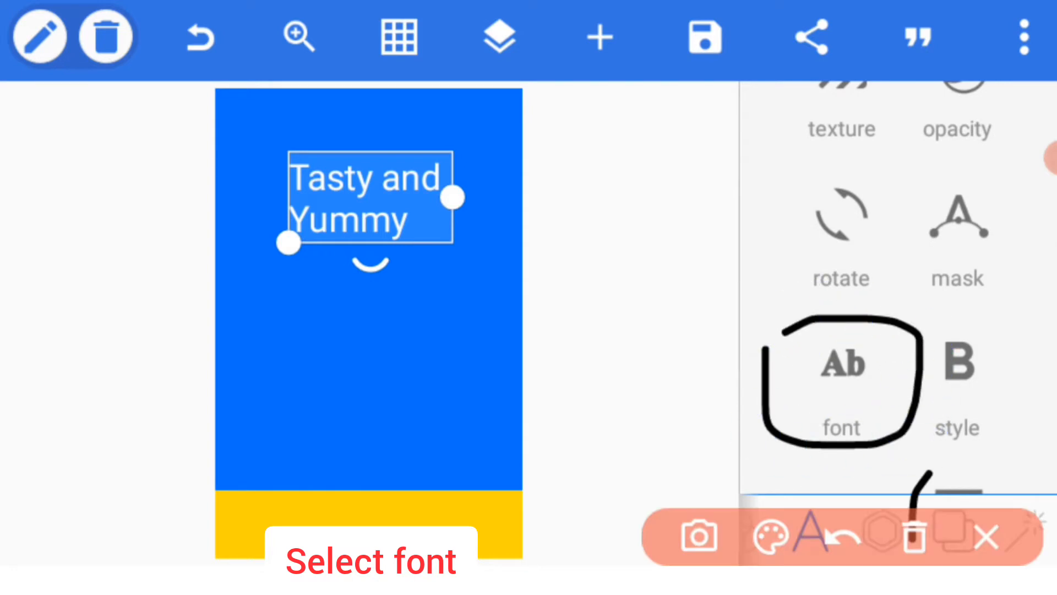
Step: Apply a handwritten-style font, centre-align the two lines and shrink the text to a small size
click(841, 365)
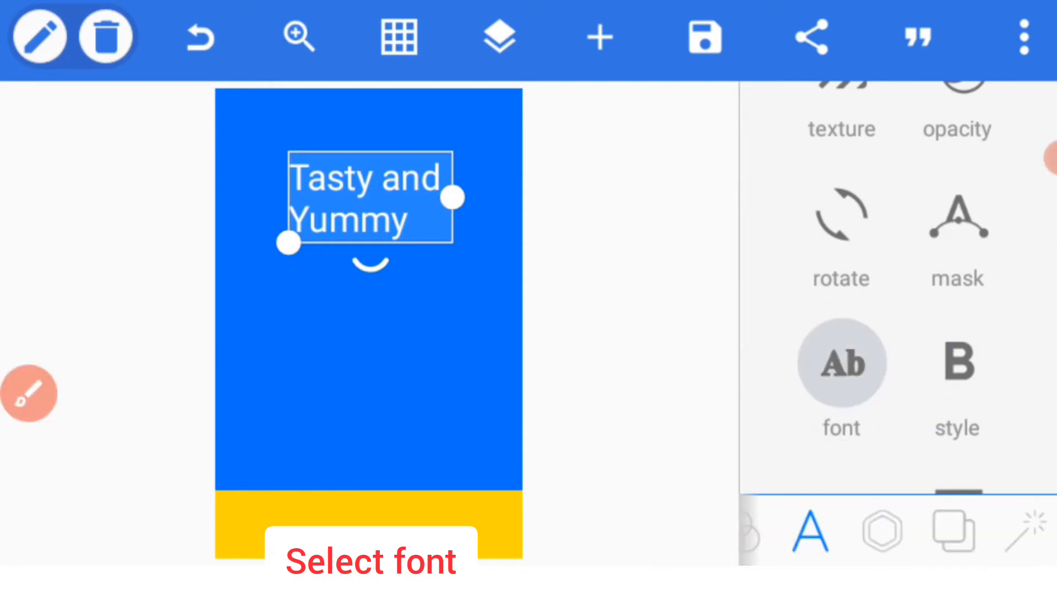
click(840, 365)
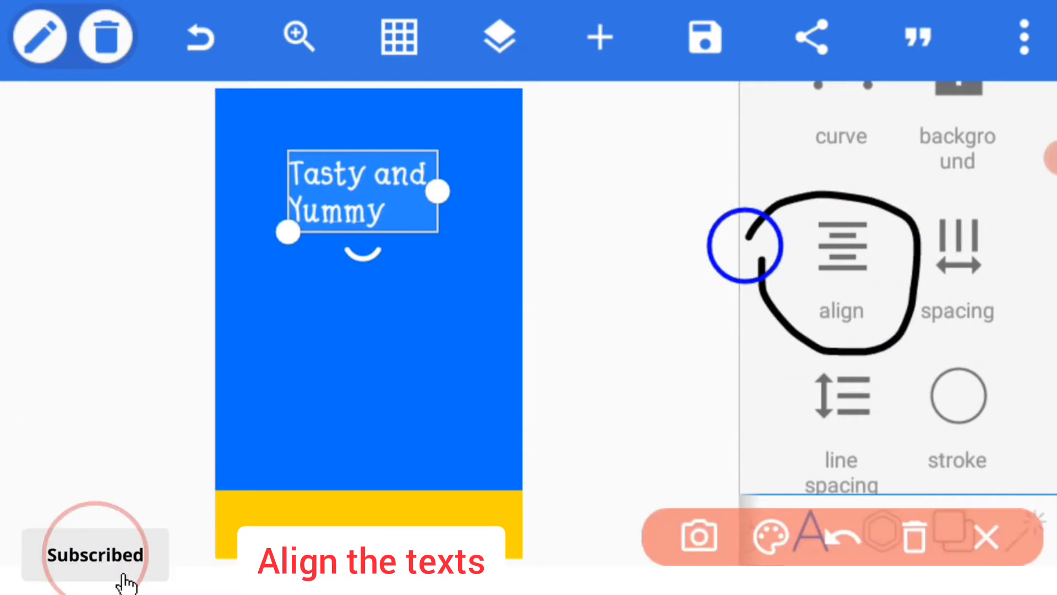
click(840, 246)
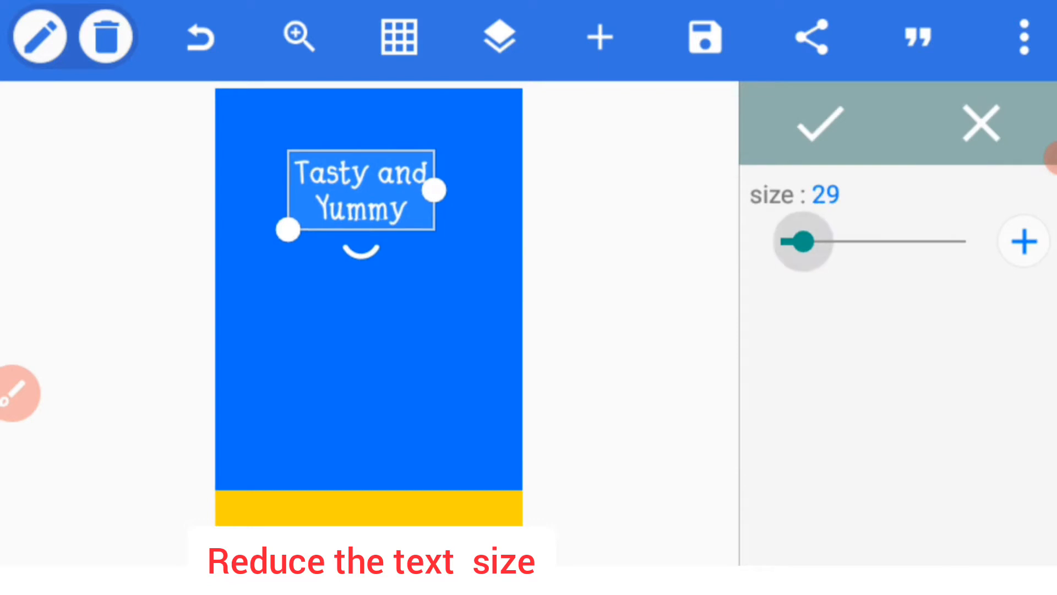
drag(803, 241, 778, 241)
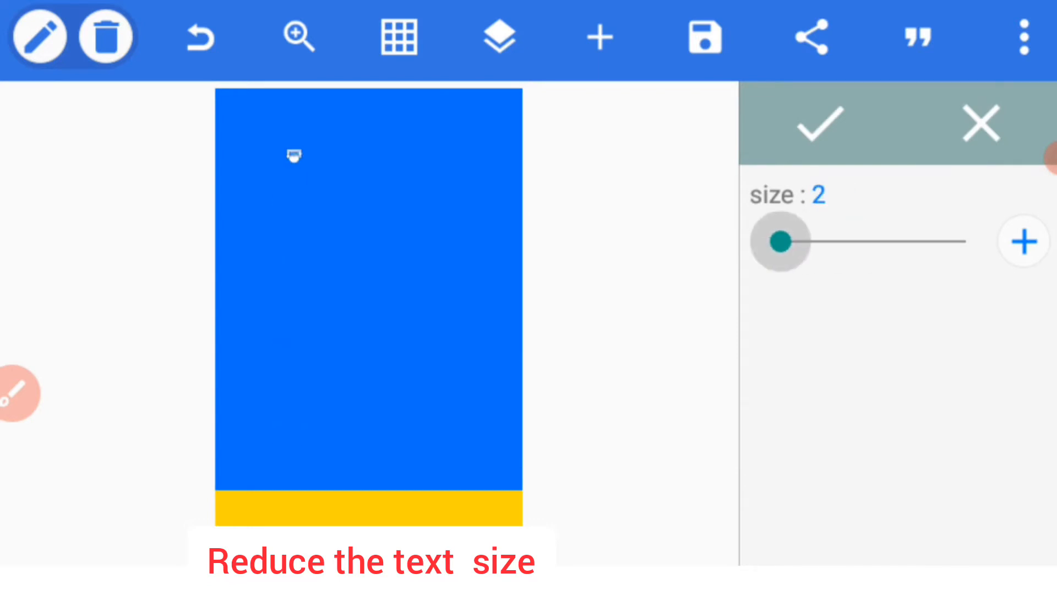
drag(779, 241, 789, 241)
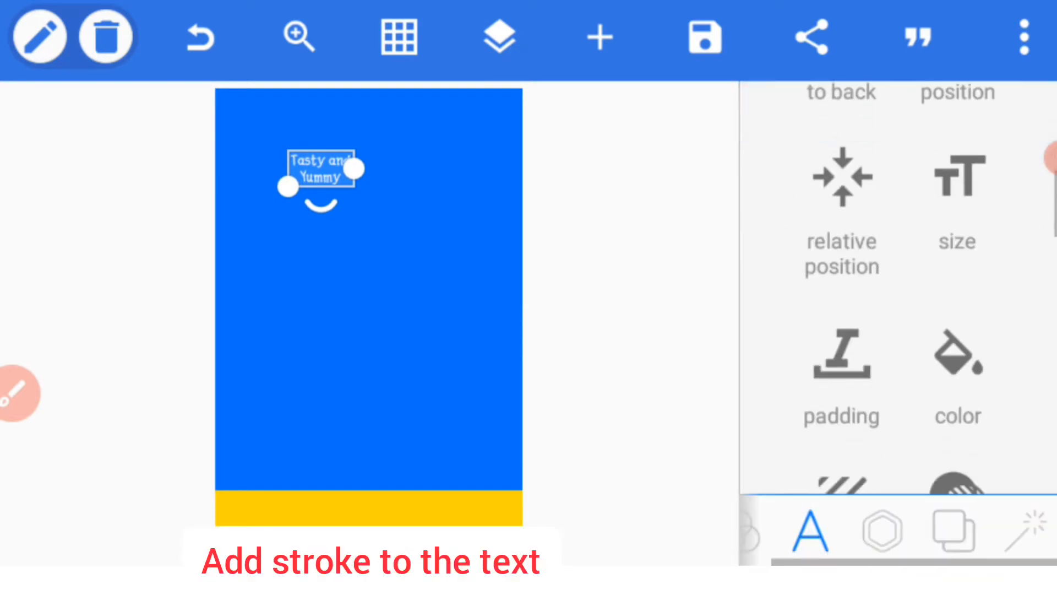
Step: Give the Tasty and Yummy text a thick white stroke outline
scroll(down, 3)
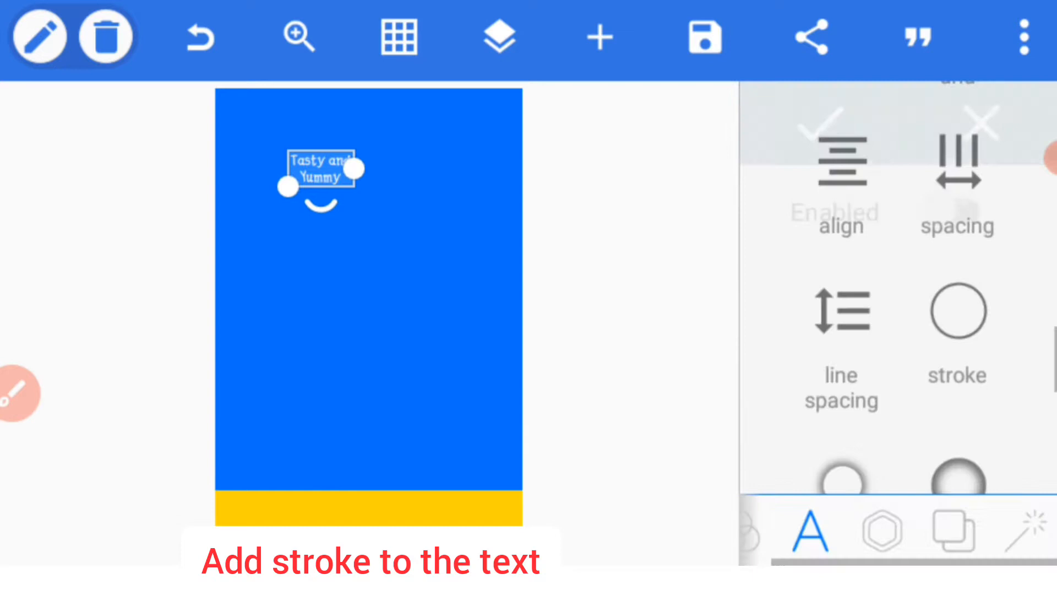
scroll(down, 3)
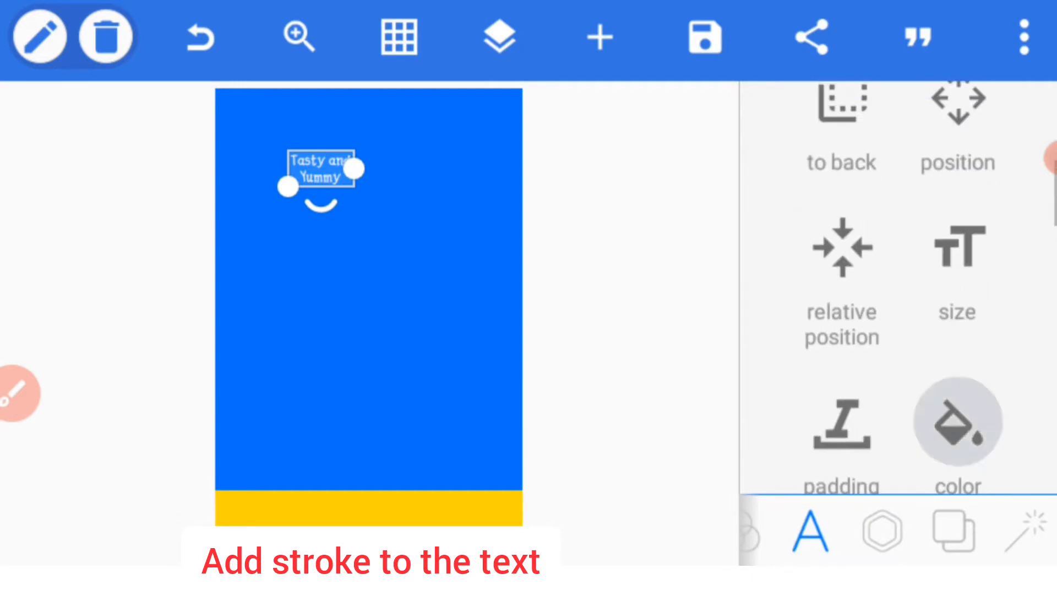
click(957, 423)
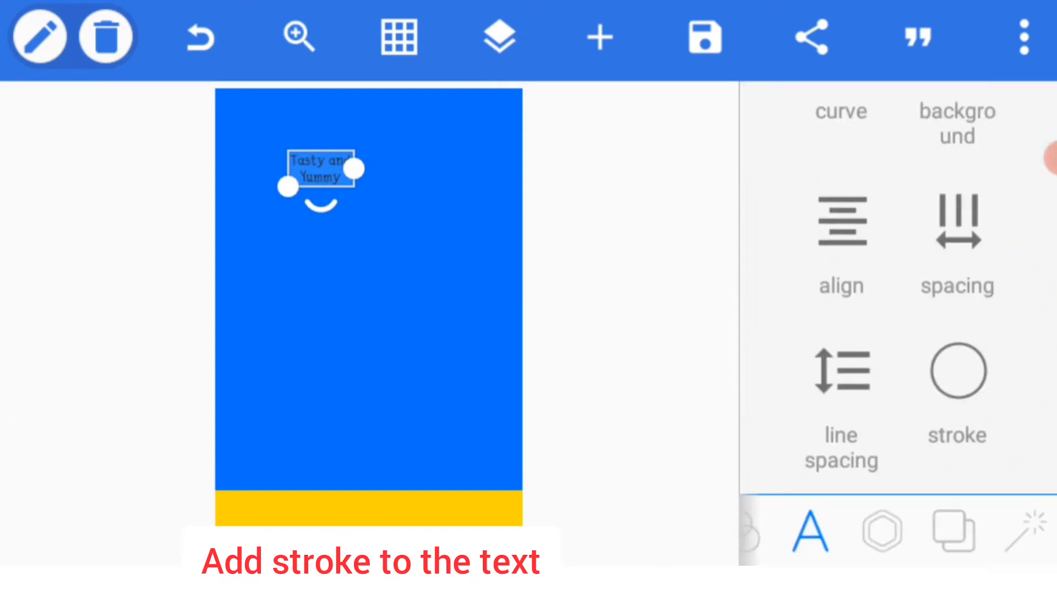
click(956, 391)
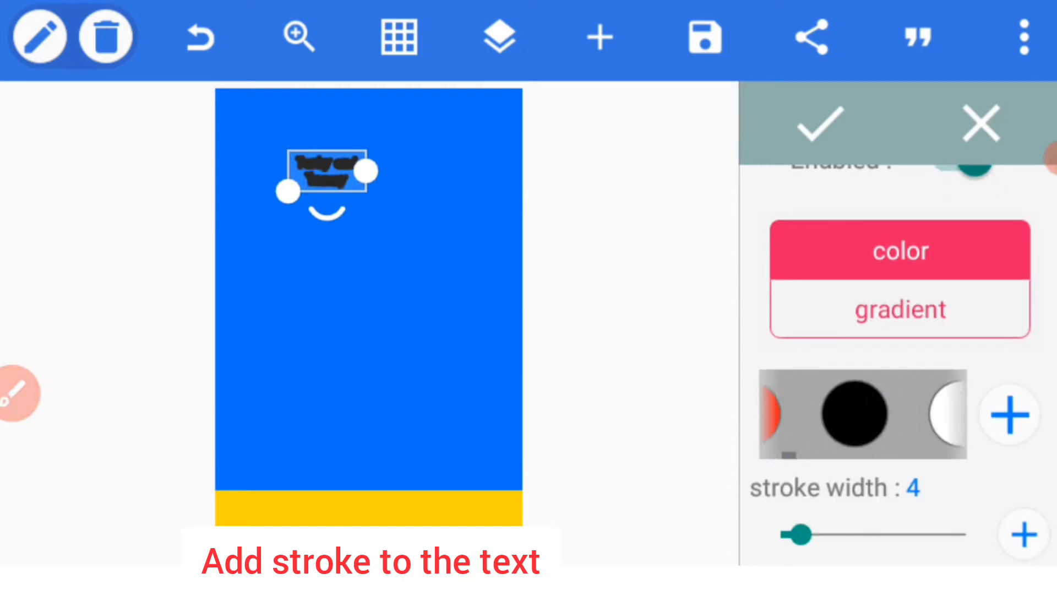
drag(800, 533, 900, 533)
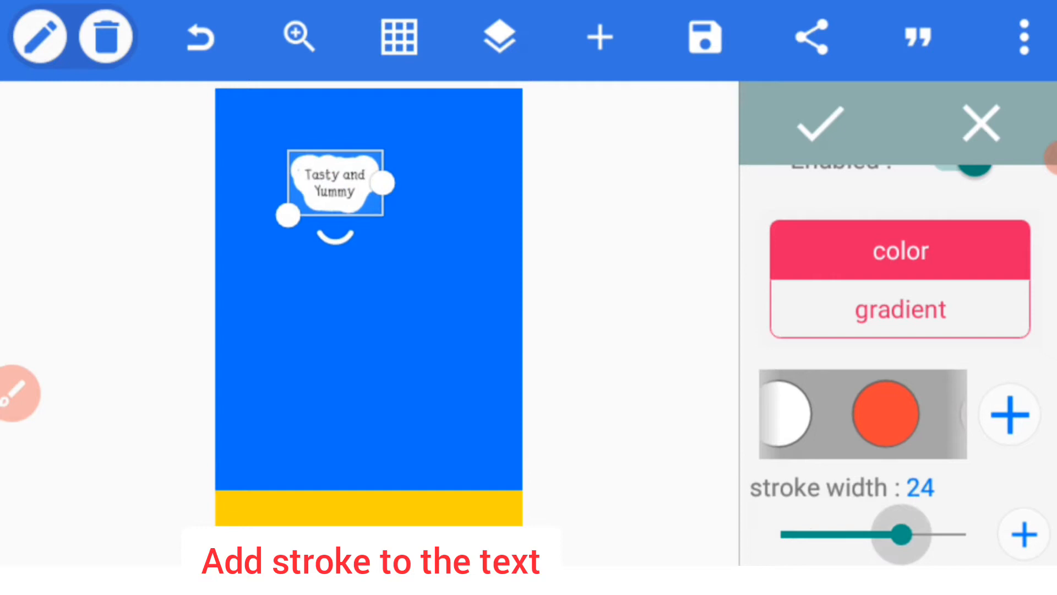
drag(899, 533, 870, 533)
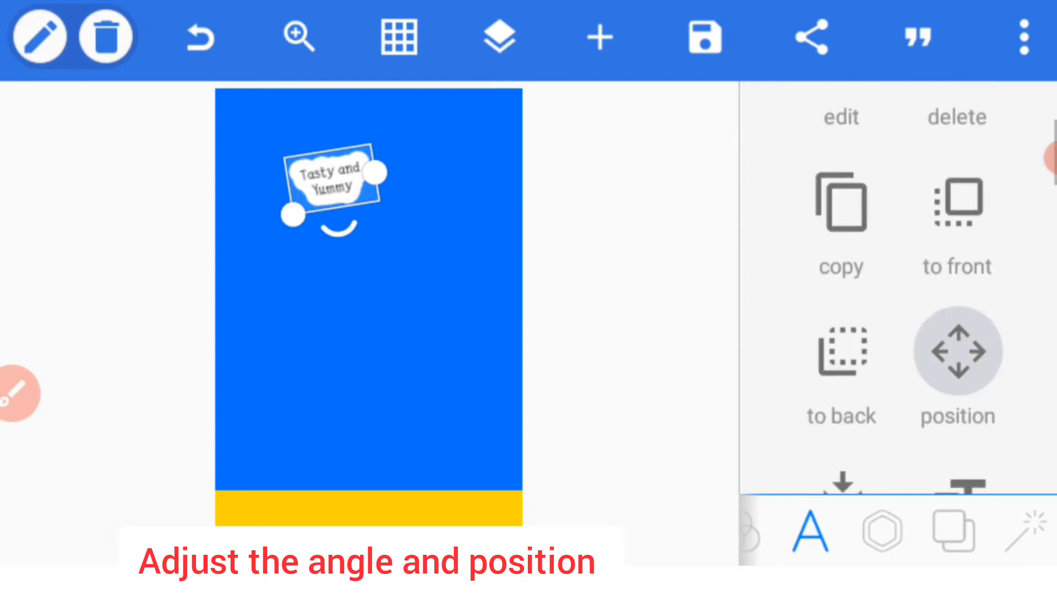
Step: Nudge the tilted text toward the top-left with the position controls
click(957, 349)
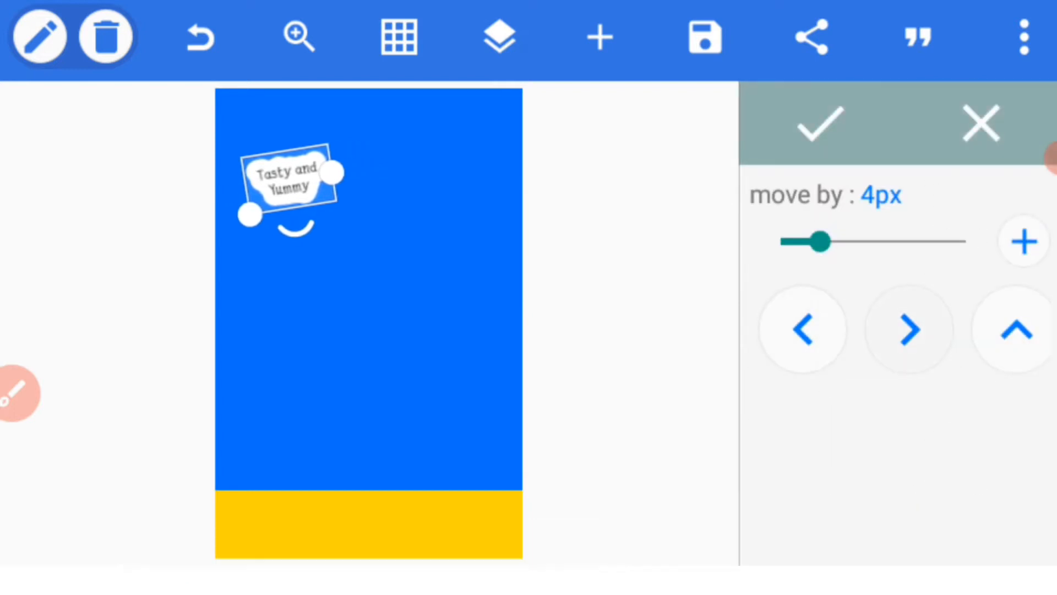
click(817, 124)
text(SUPER)
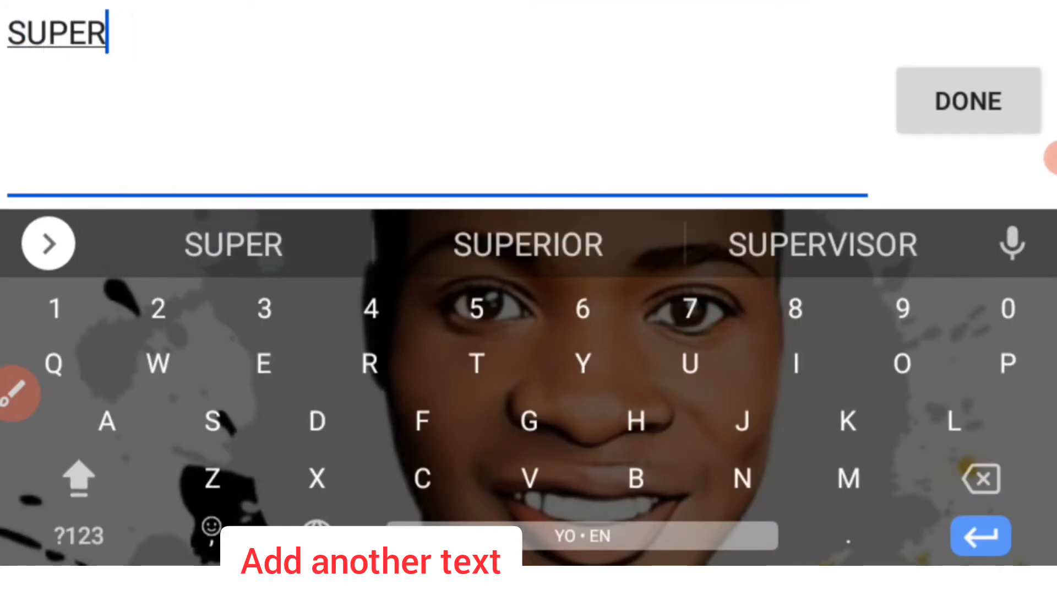
Step: Enter the second line STAR and confirm the SUPER STAR text
text(STAR)
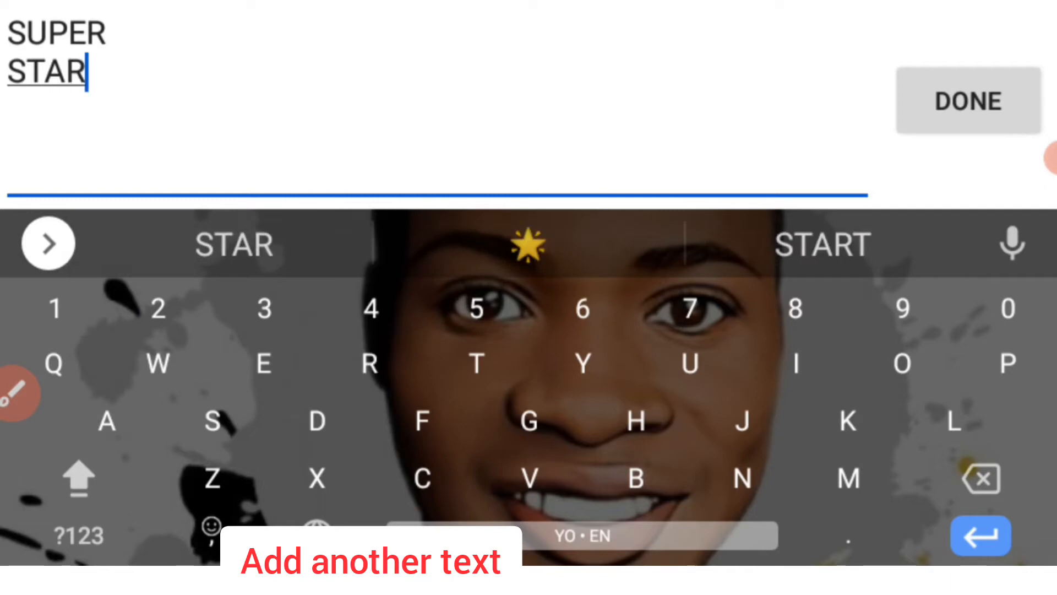
click(968, 101)
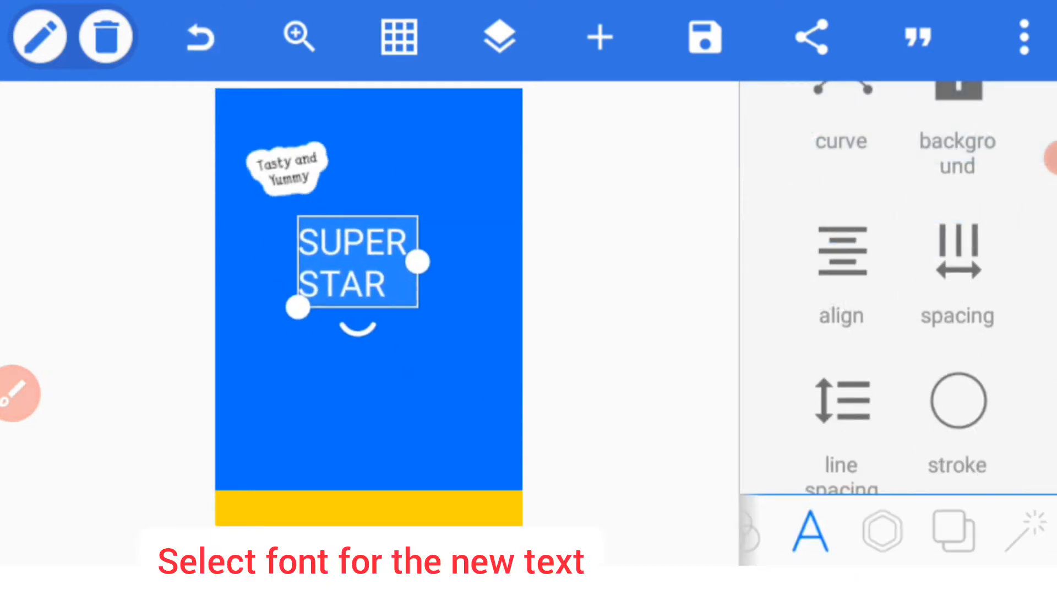
Step: Choose MontserratAlternates-Black from the recent fonts for SUPER STAR
scroll(down, 3)
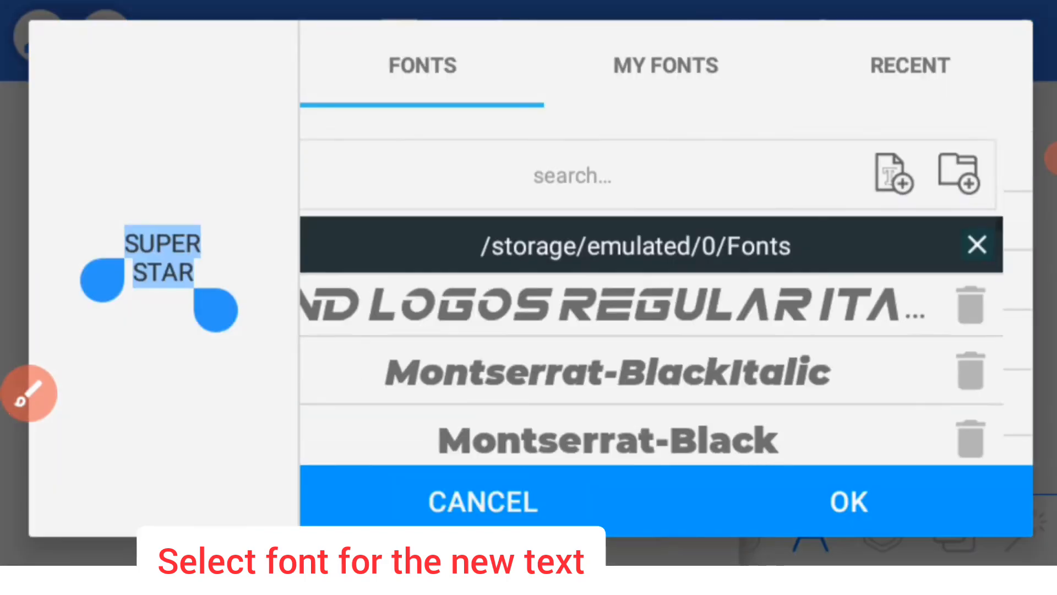
click(909, 65)
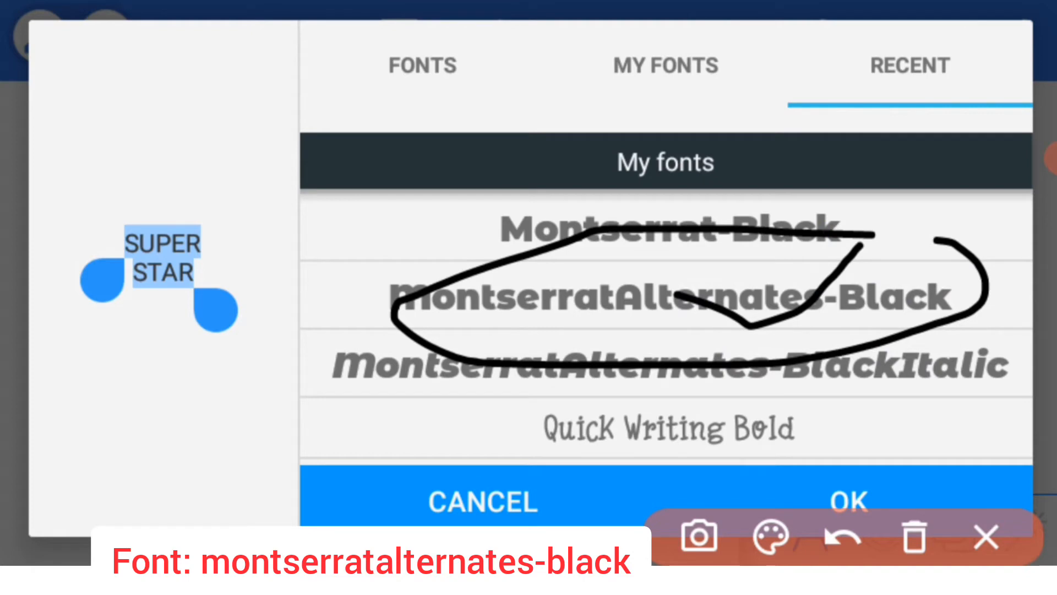
click(847, 501)
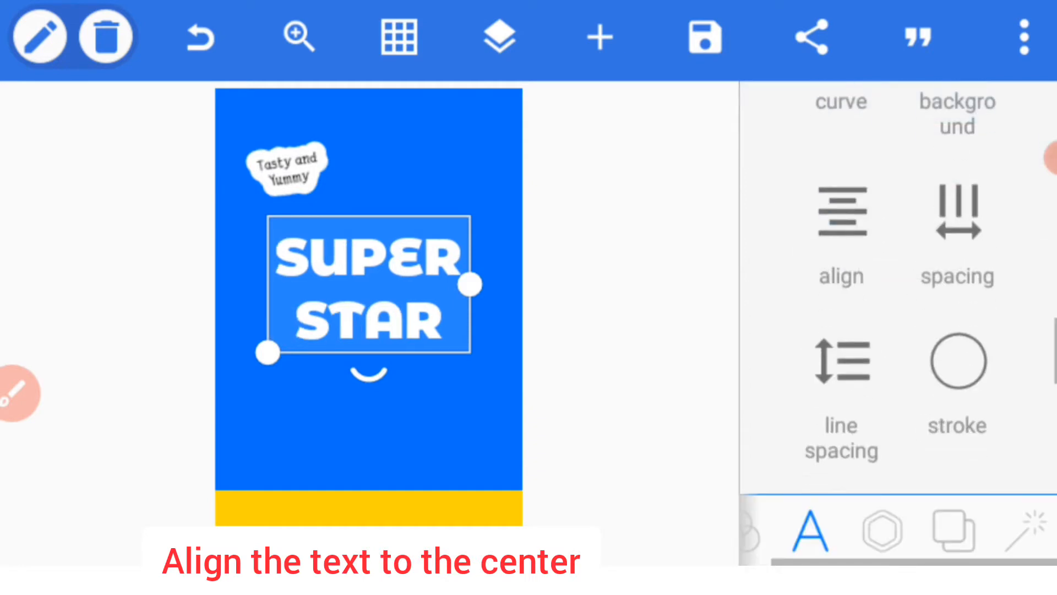
Step: Reduce the line spacing between SUPER and STAR to about -16
click(840, 361)
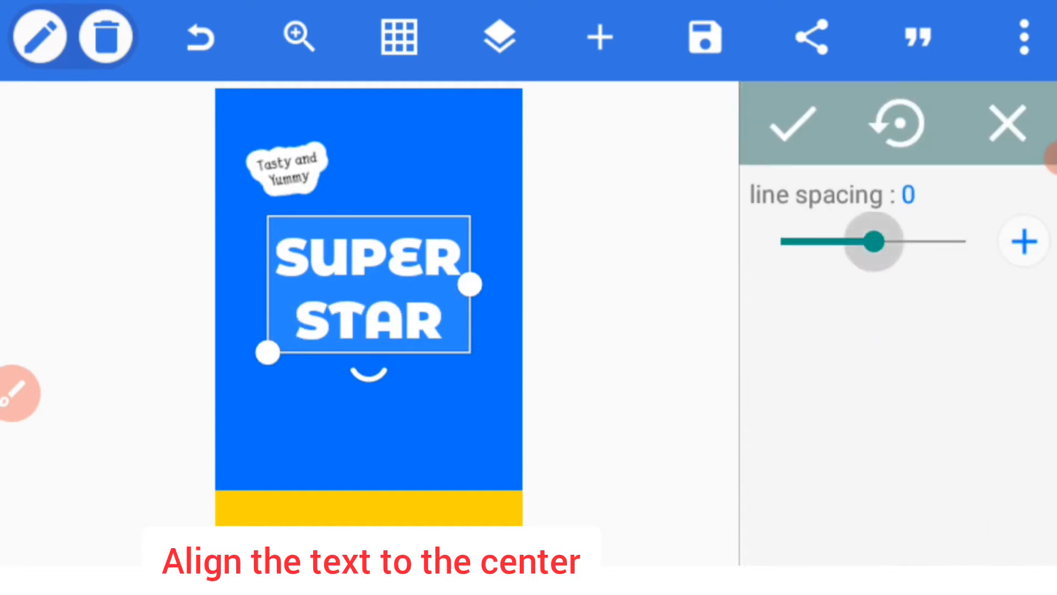
drag(877, 241, 853, 241)
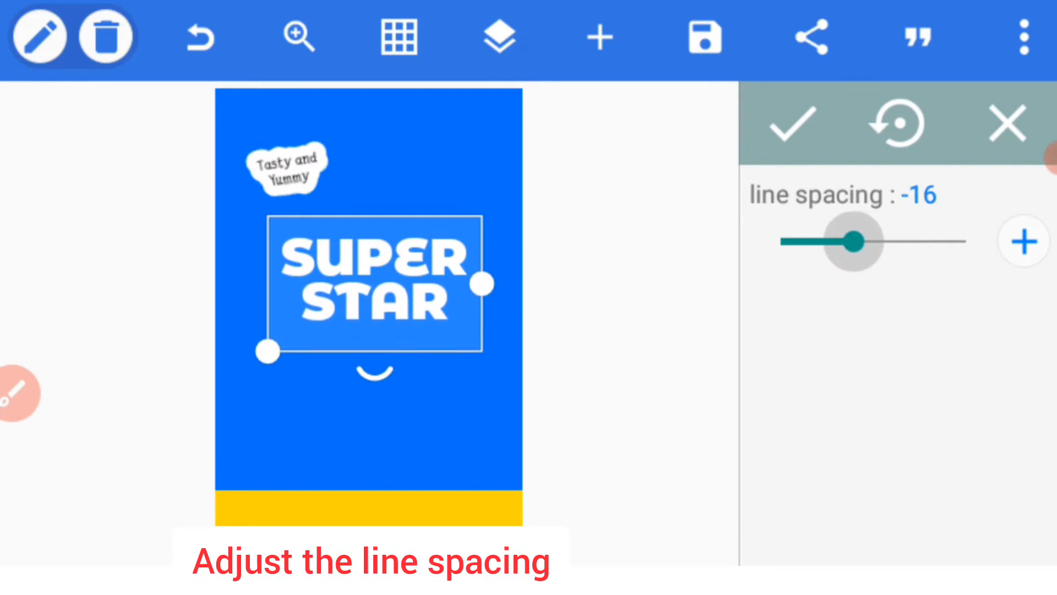
drag(853, 241, 878, 241)
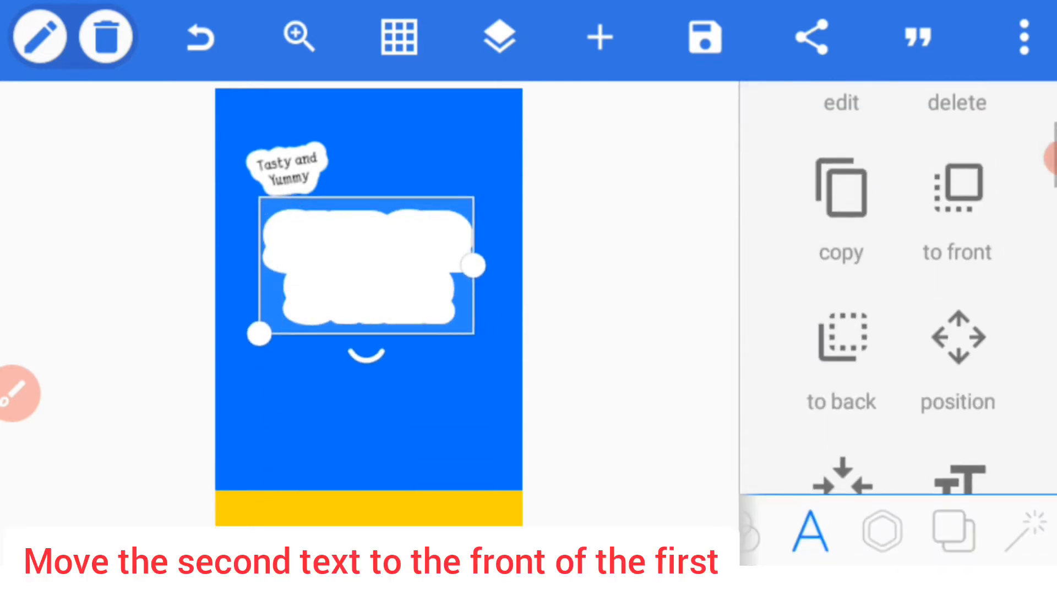
Step: Bring the black-outlined SUPER STAR copy to the front above the white-bordered one
scroll(down, 3)
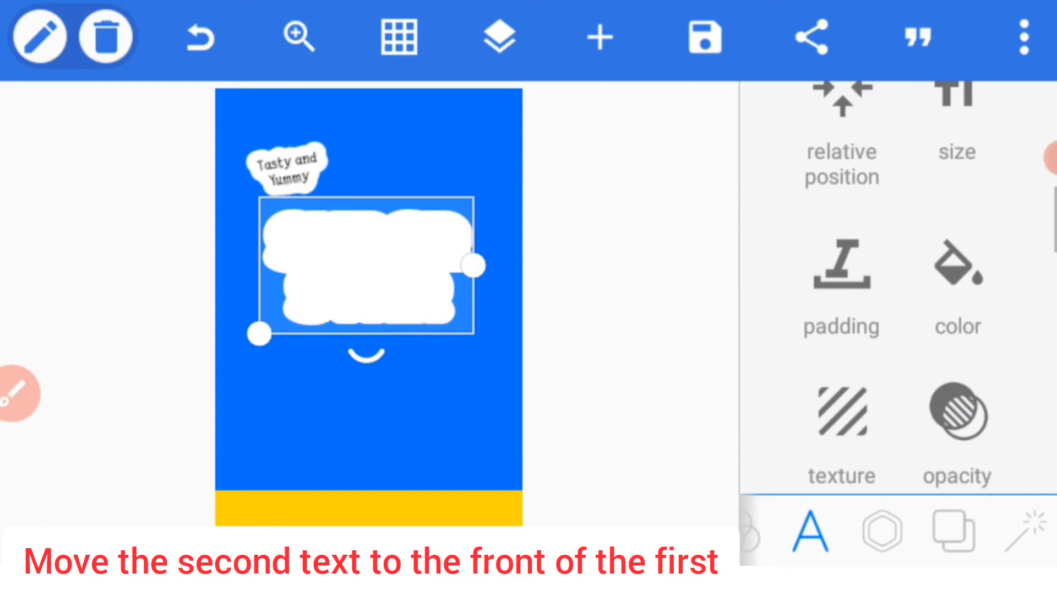
click(957, 283)
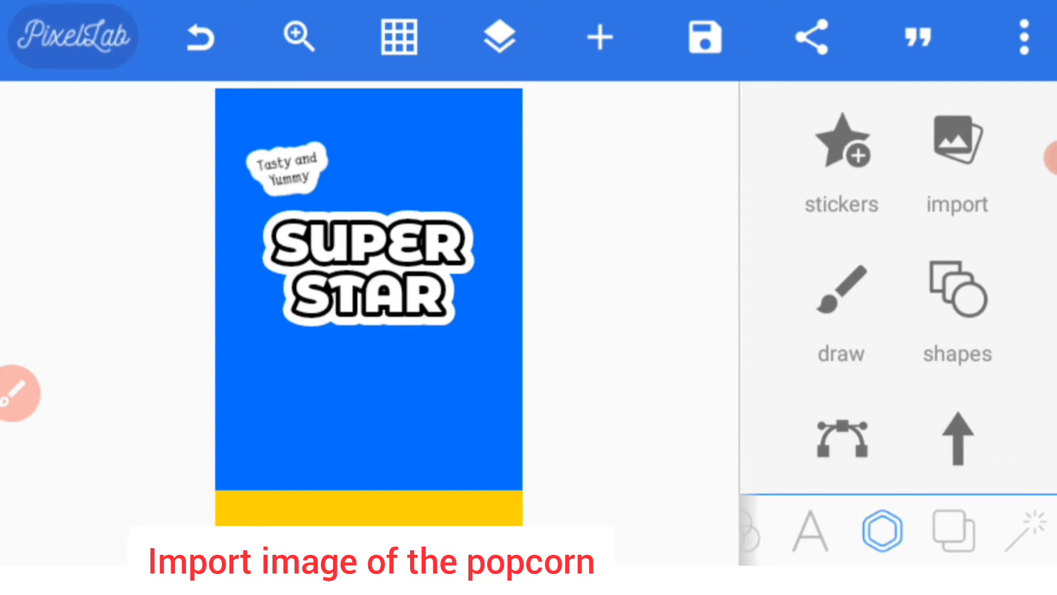
Step: Import the popcorn bowl image and place it over the lower half of the design
click(955, 156)
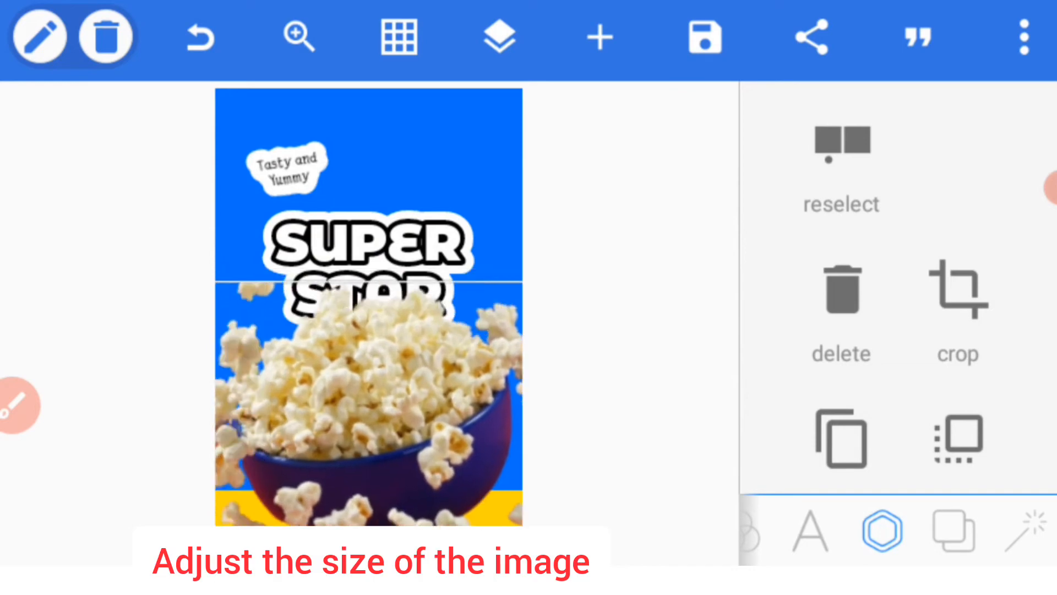
drag(526, 519, 429, 446)
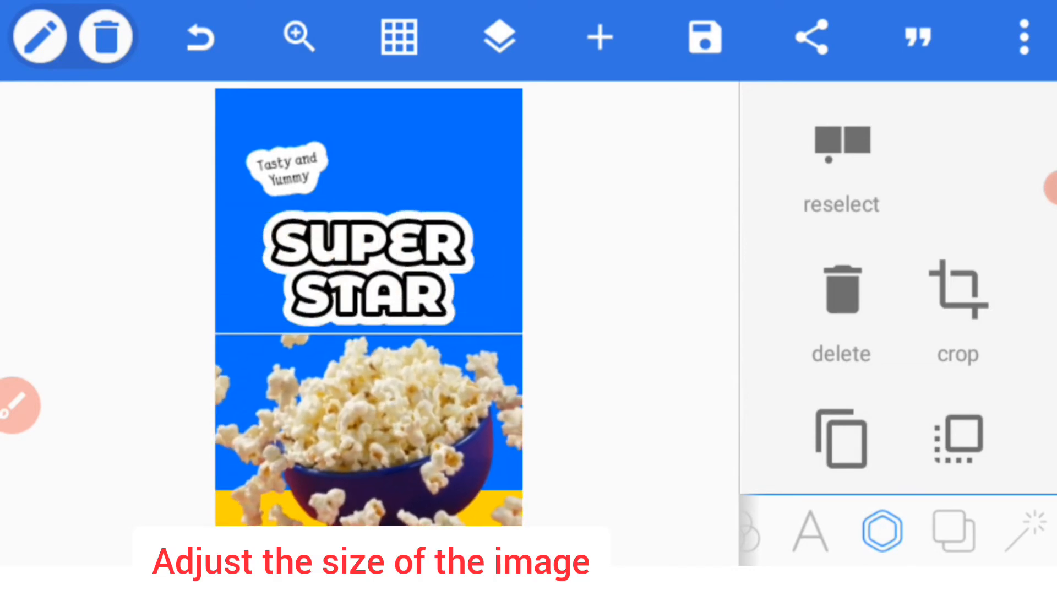
click(499, 37)
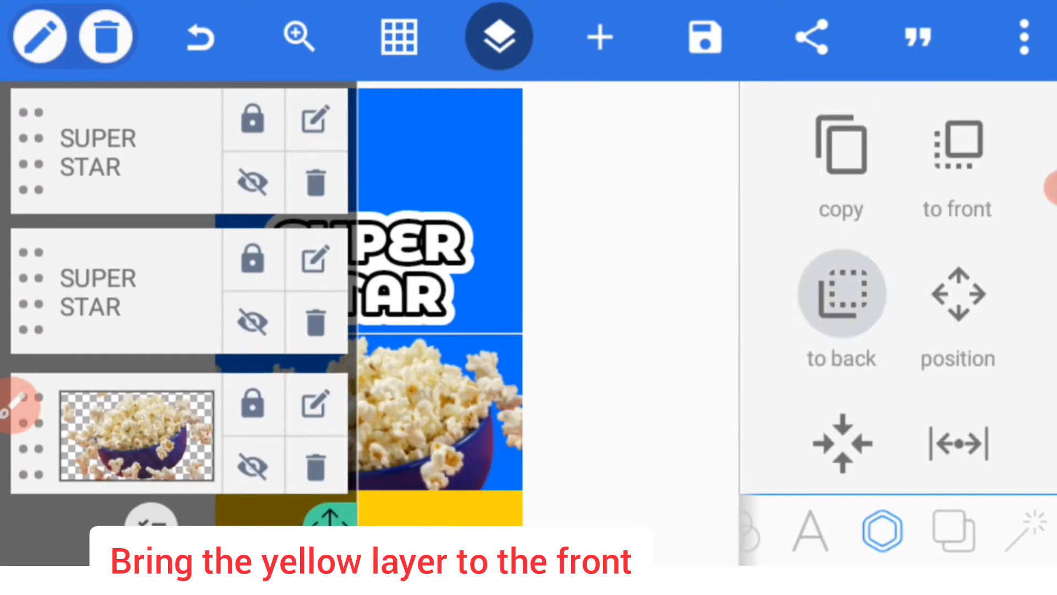
Step: Move the yellow band in front of the popcorn and resize the image to 116% width, 44% height
click(498, 36)
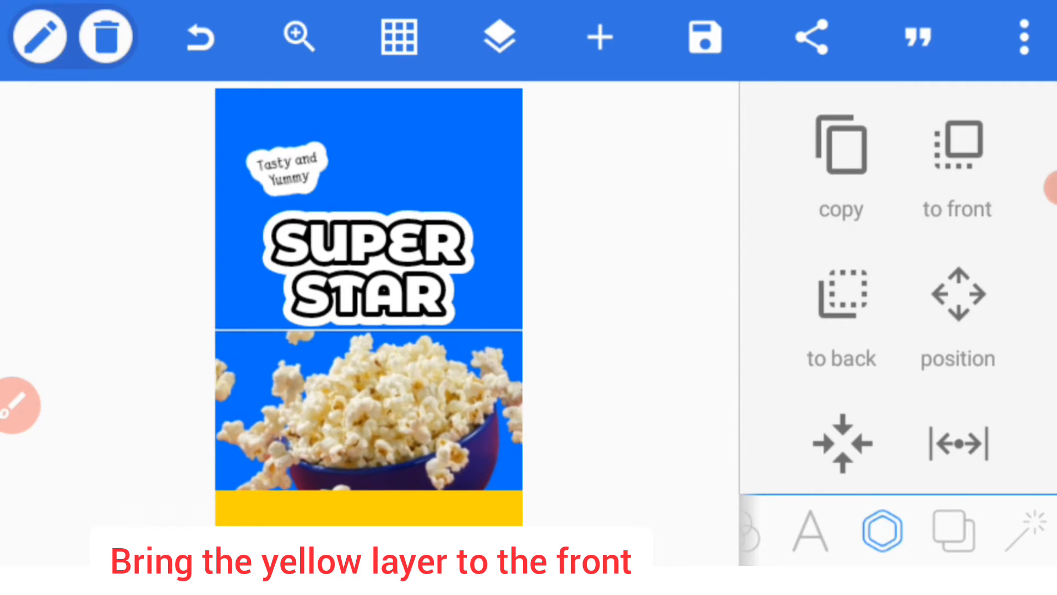
scroll(down, 3)
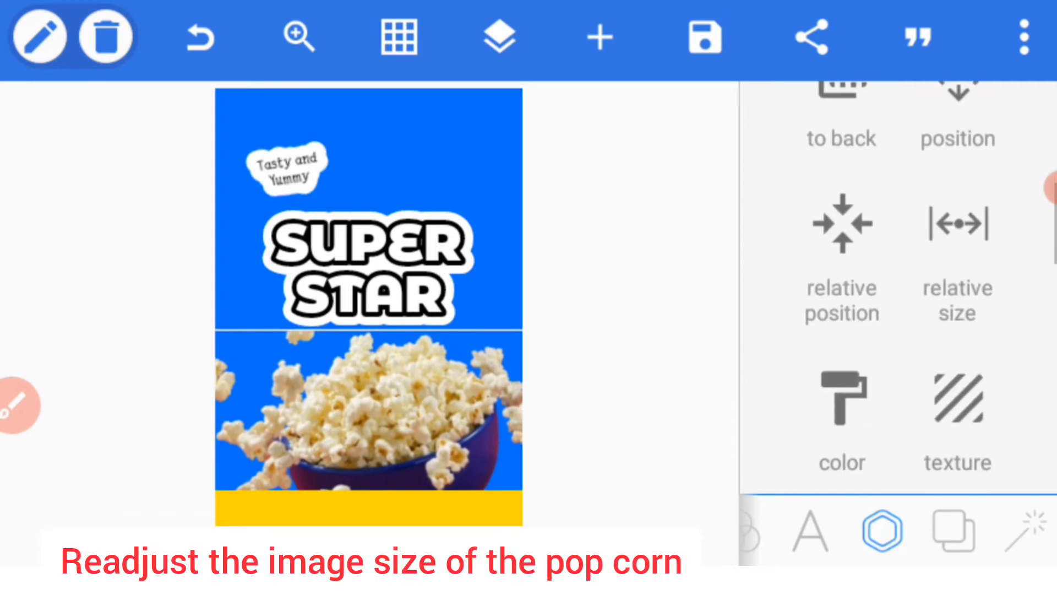
scroll(down, 3)
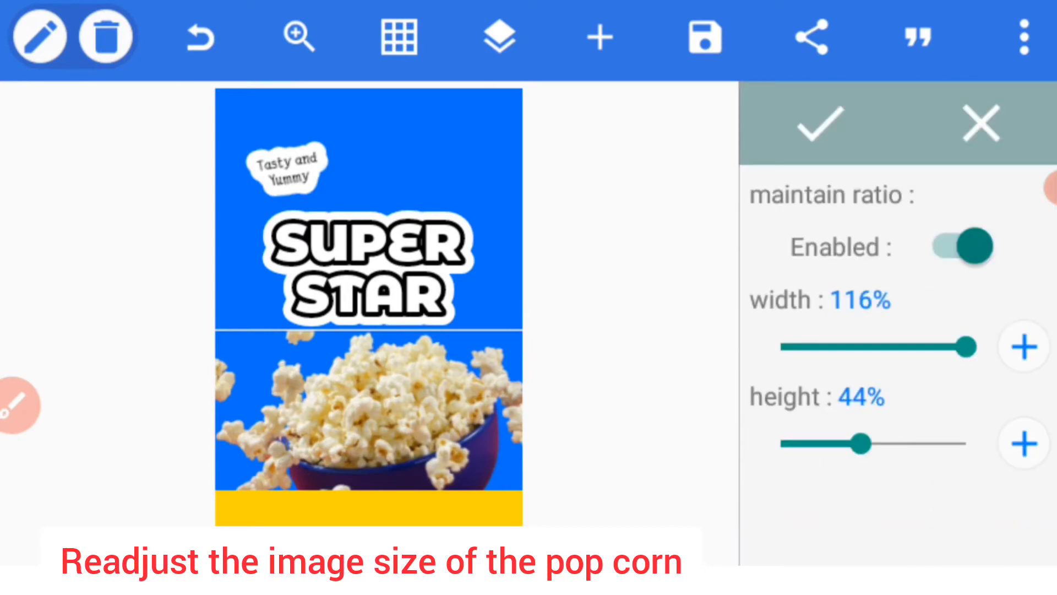
click(816, 125)
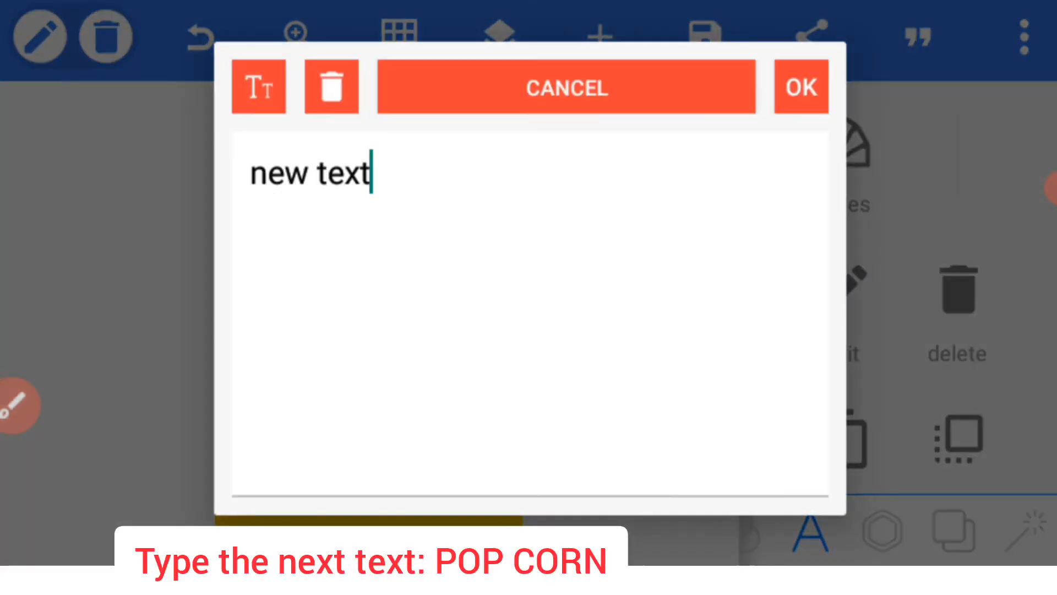
Step: Replace the placeholder with the POPCORN title text
click(331, 86)
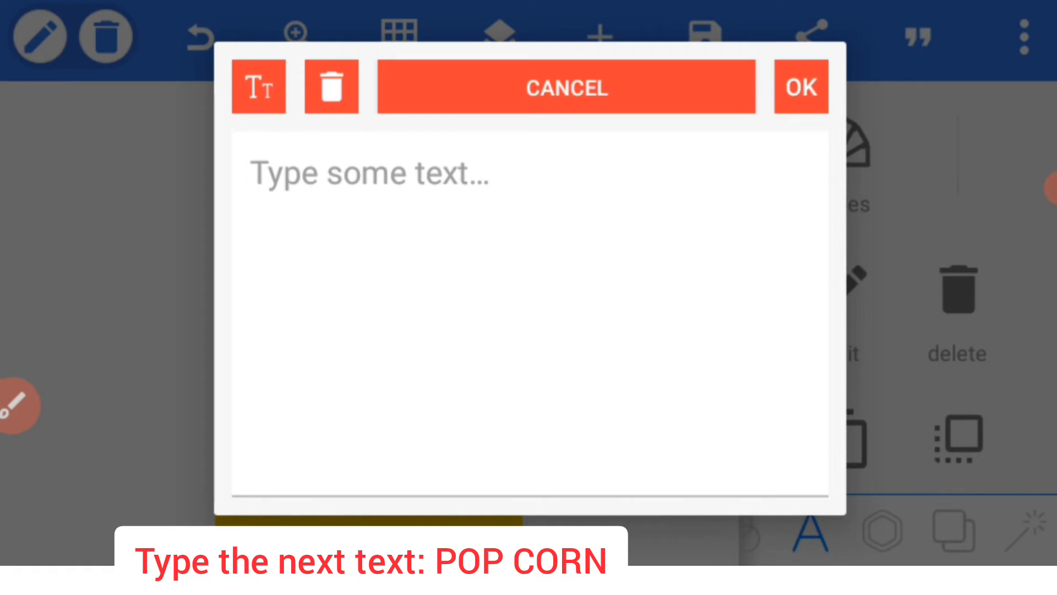
text(POPCORN)
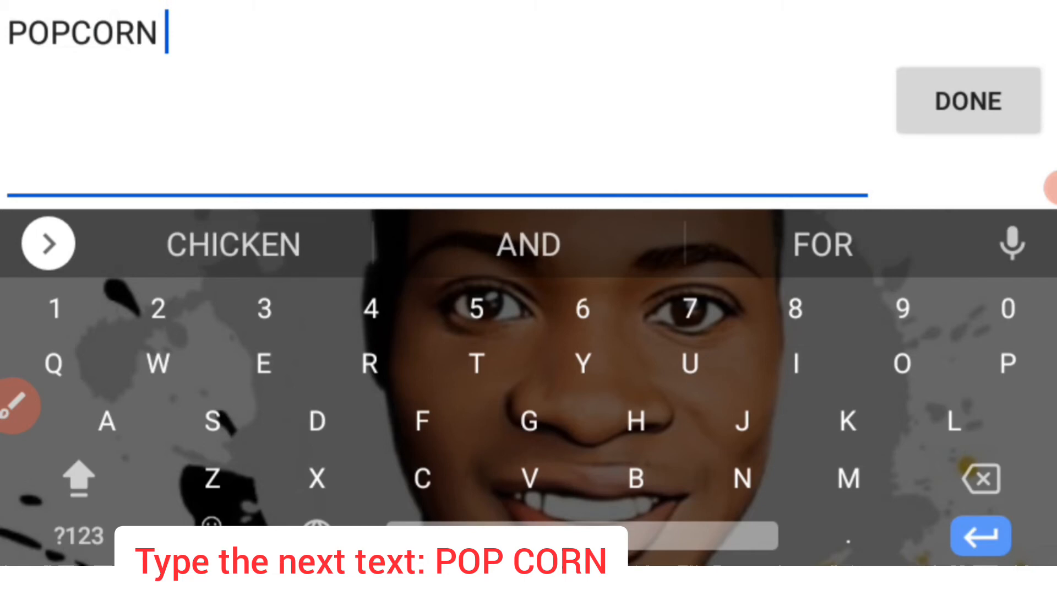
click(967, 101)
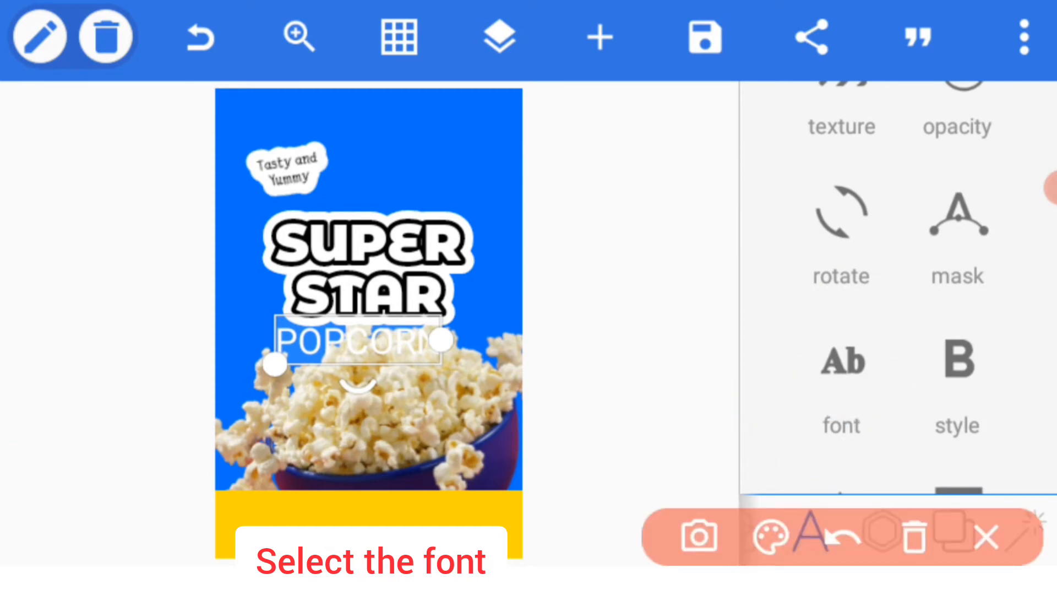
Step: Set the POPCORN title in Montserrat-Black and arc it over the bowl
click(840, 361)
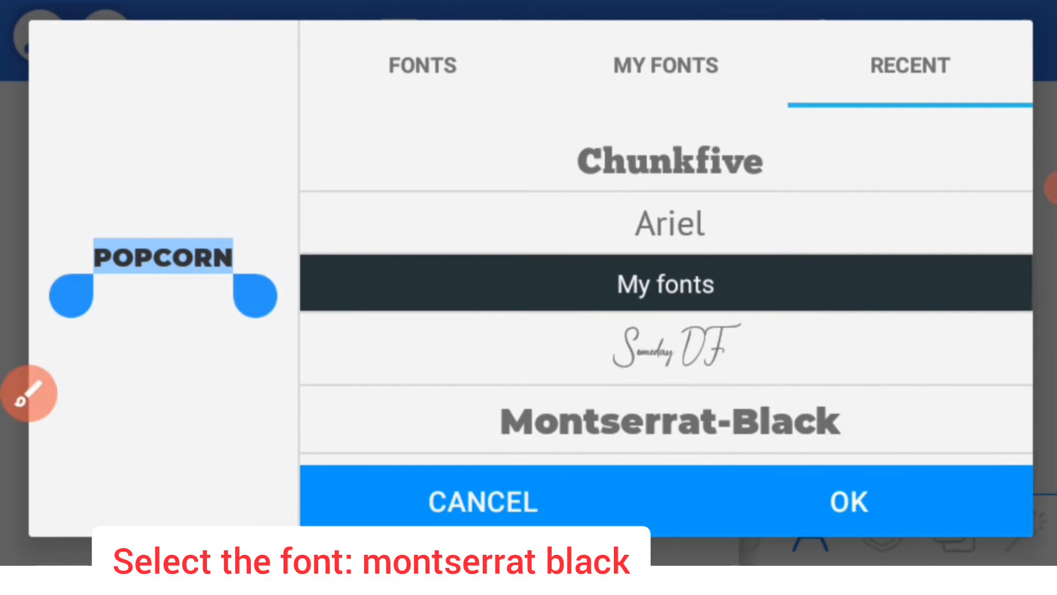
click(847, 501)
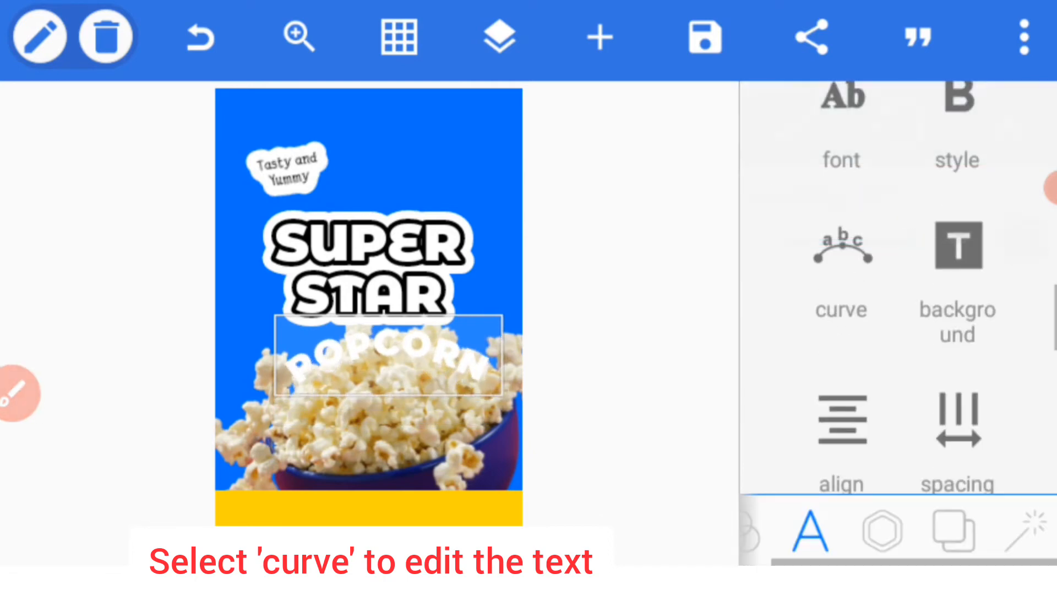
Step: Rotate the POPCORN title to tilt it upward at an angle
scroll(down, 3)
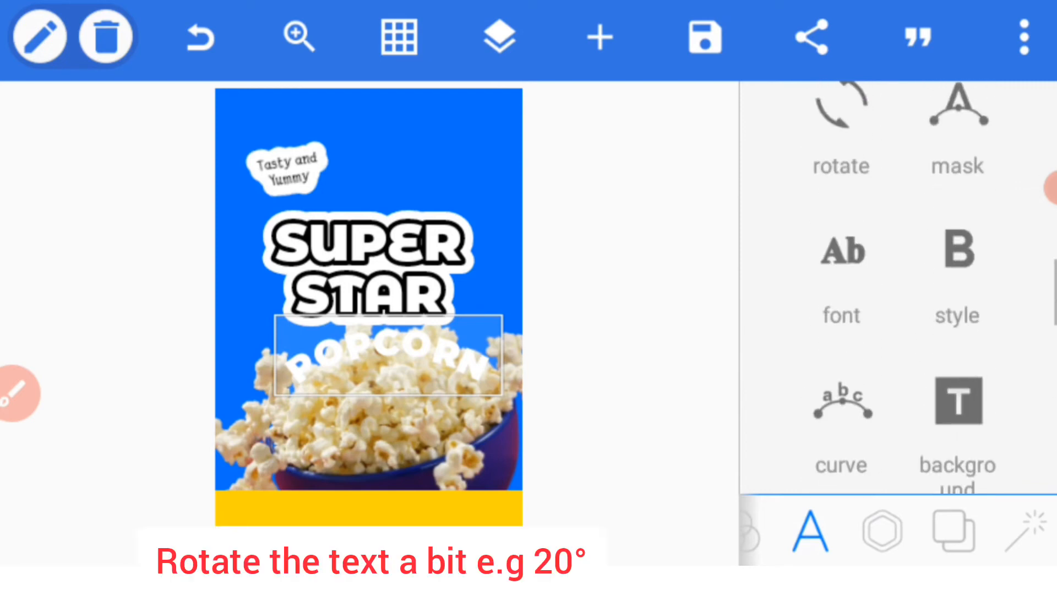
click(840, 122)
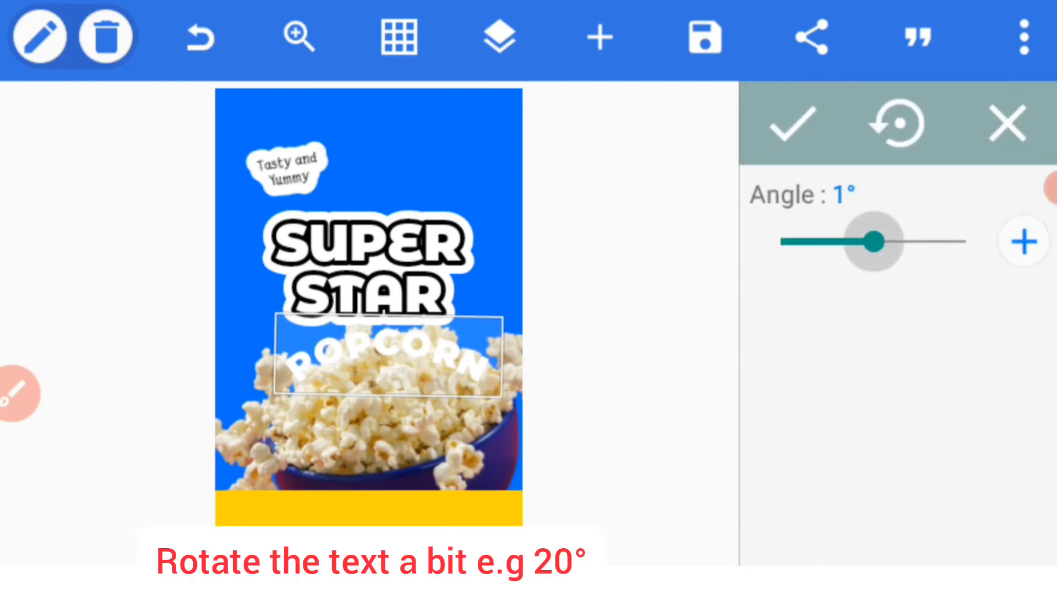
drag(876, 241, 839, 241)
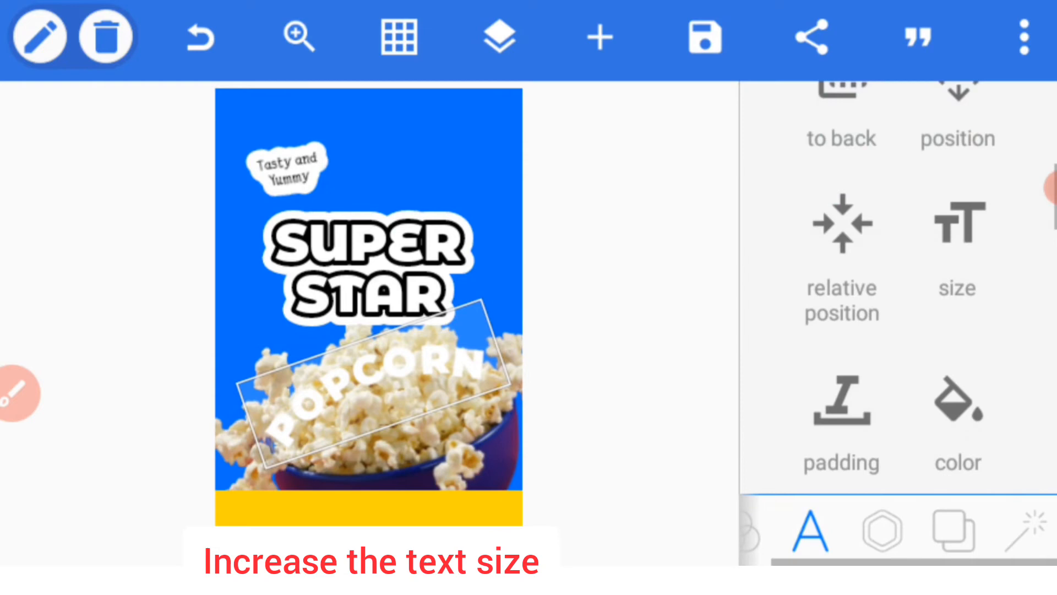
Step: Recolour the enlarged POPCORN title yellow with a blue outline
click(957, 418)
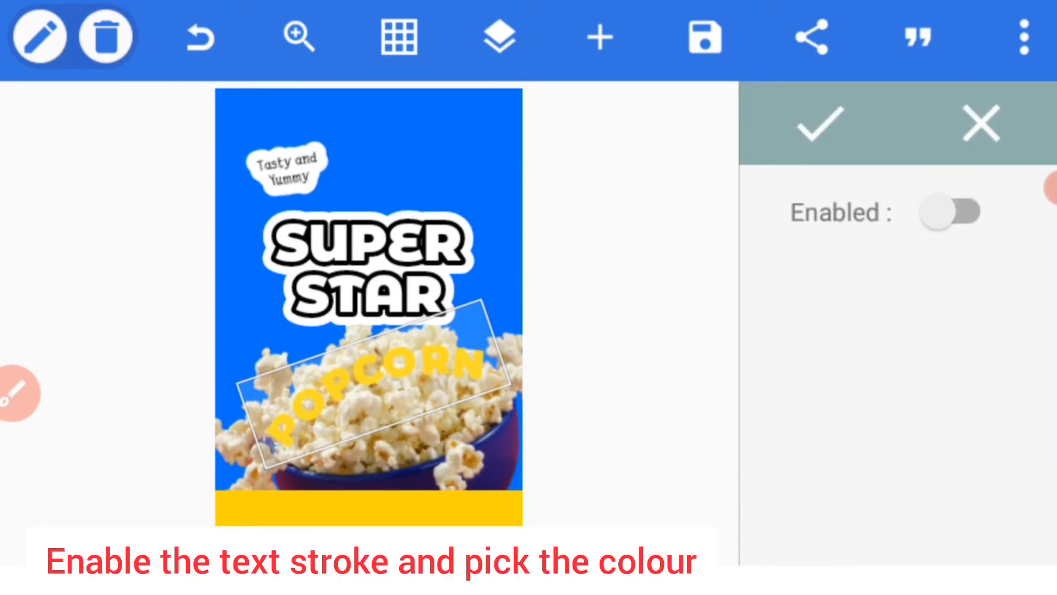
click(950, 211)
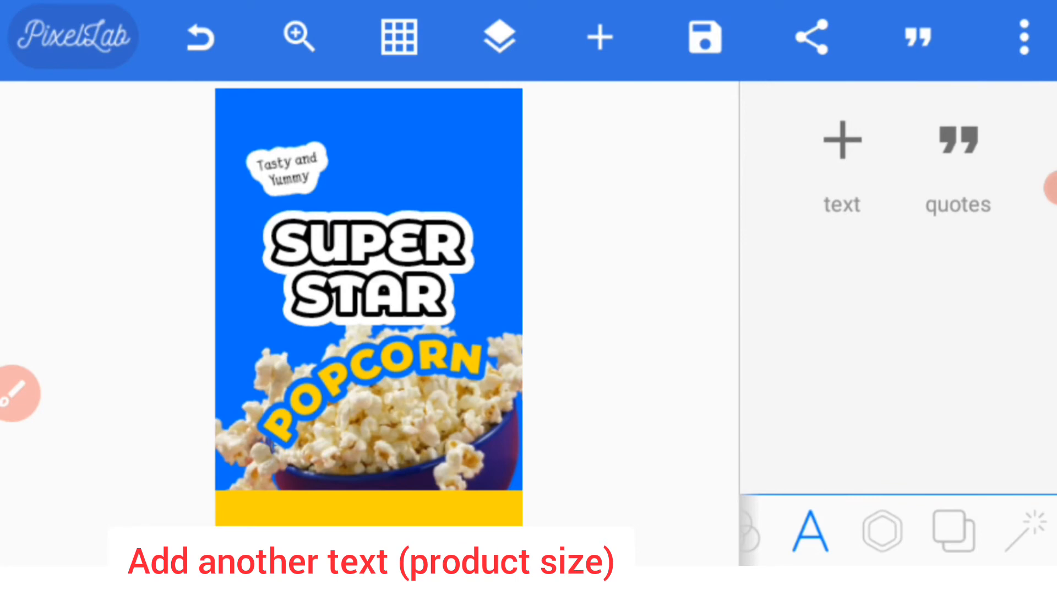
Step: Add a new 50g product-size text item to the design
click(880, 530)
text(50g)
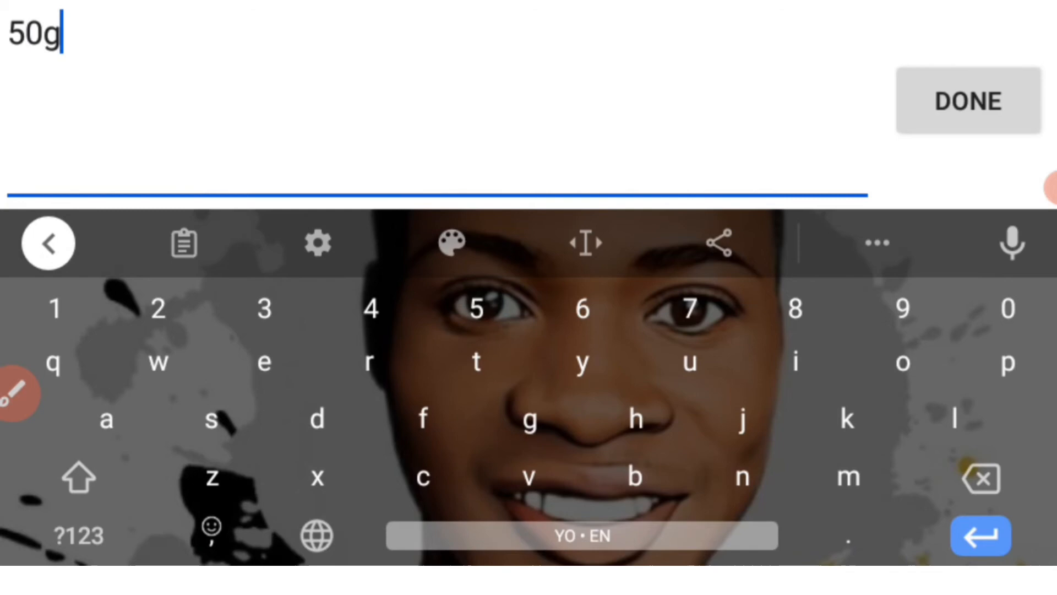
click(968, 101)
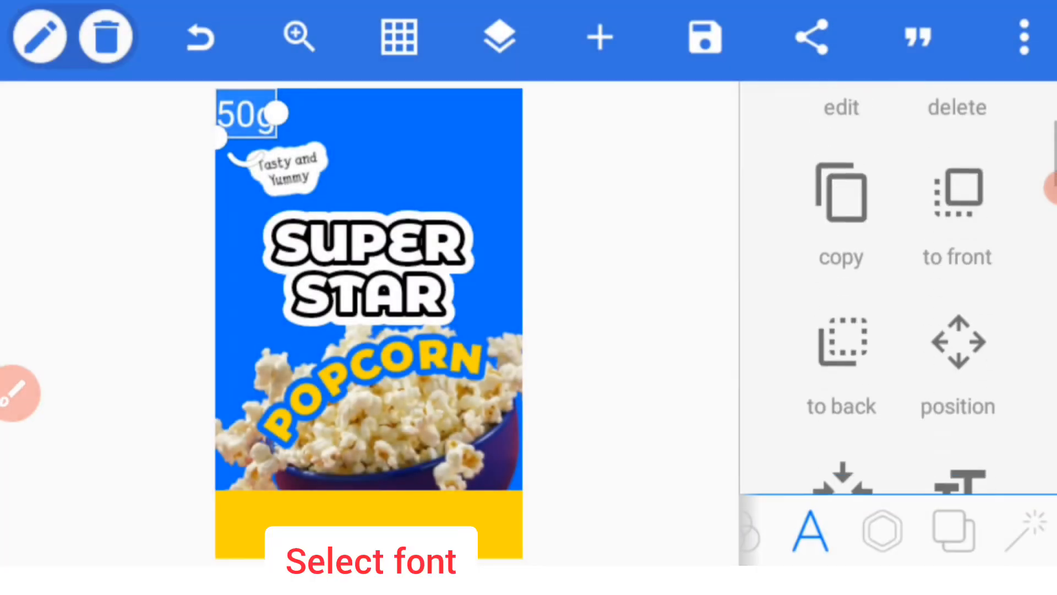
scroll(down, 3)
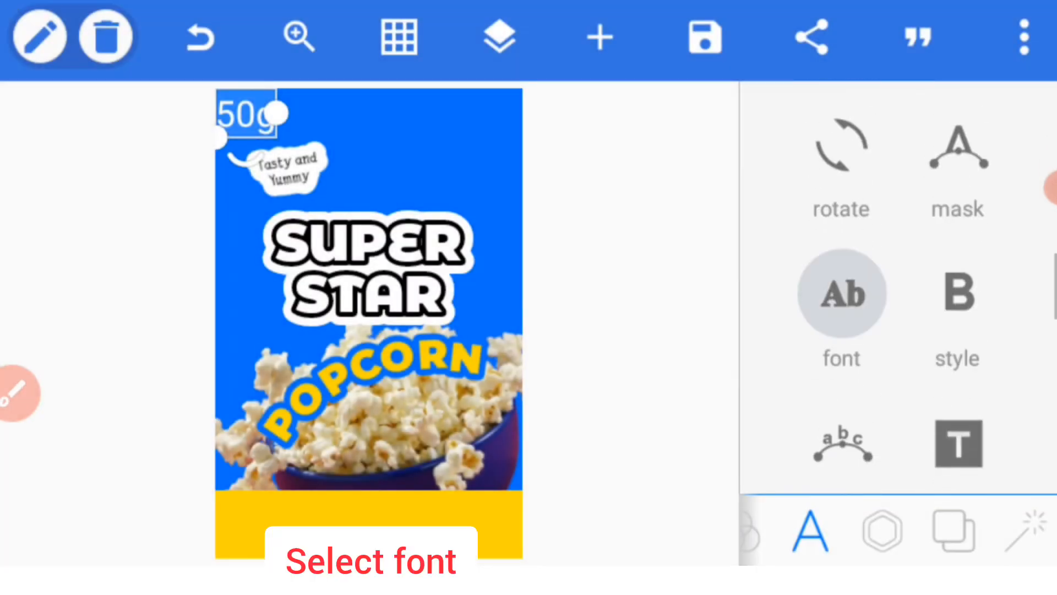
Step: Give the 50g label a bold handwriting font and start recolouring it
click(840, 293)
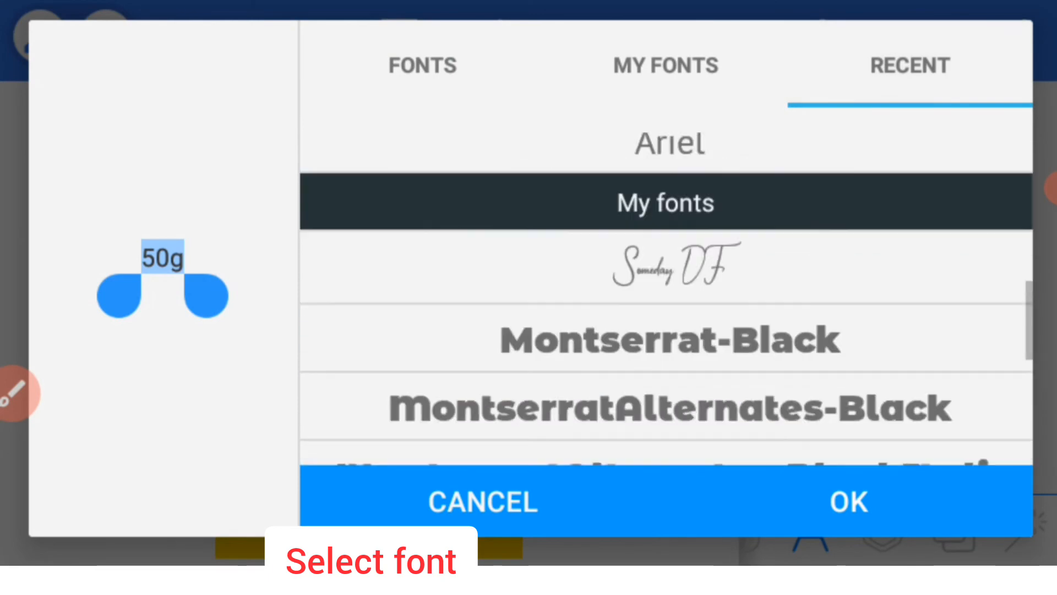
scroll(down, 3)
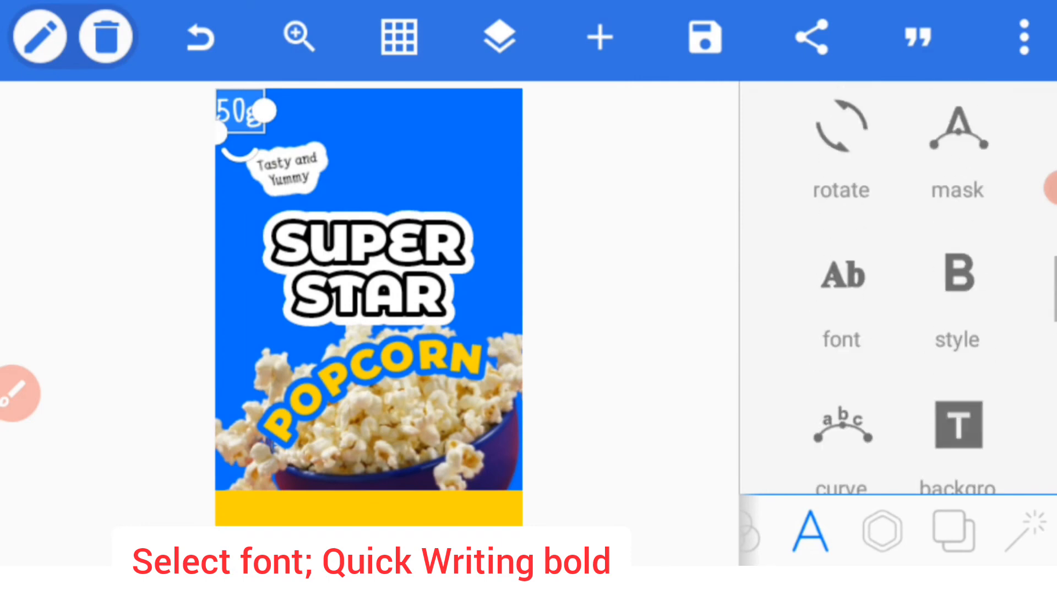
click(958, 275)
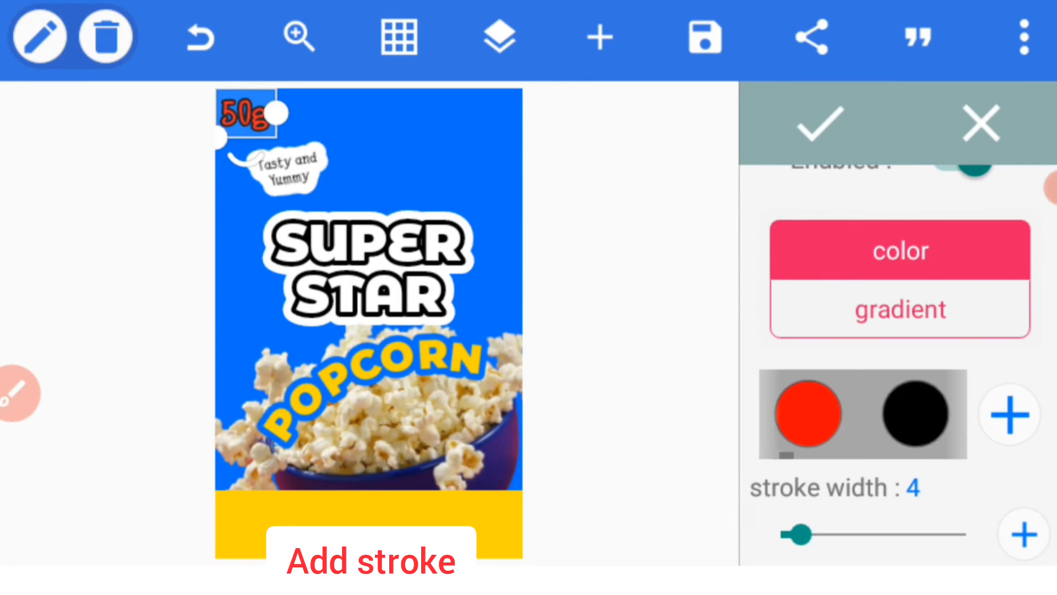
Step: Thicken the 50g label's white outline to stroke width 16
drag(799, 533, 861, 533)
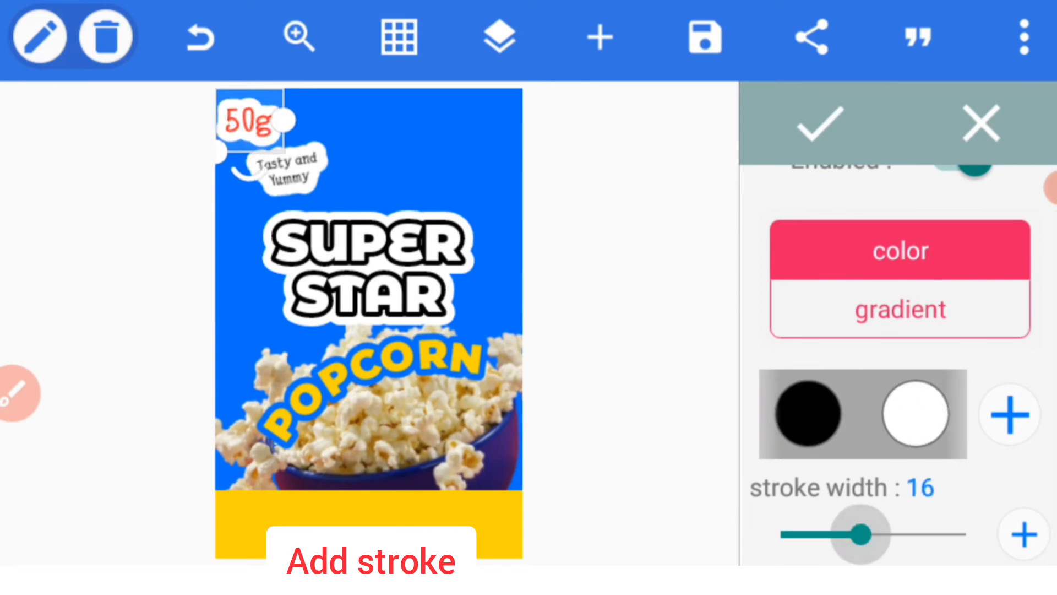
drag(861, 533, 852, 533)
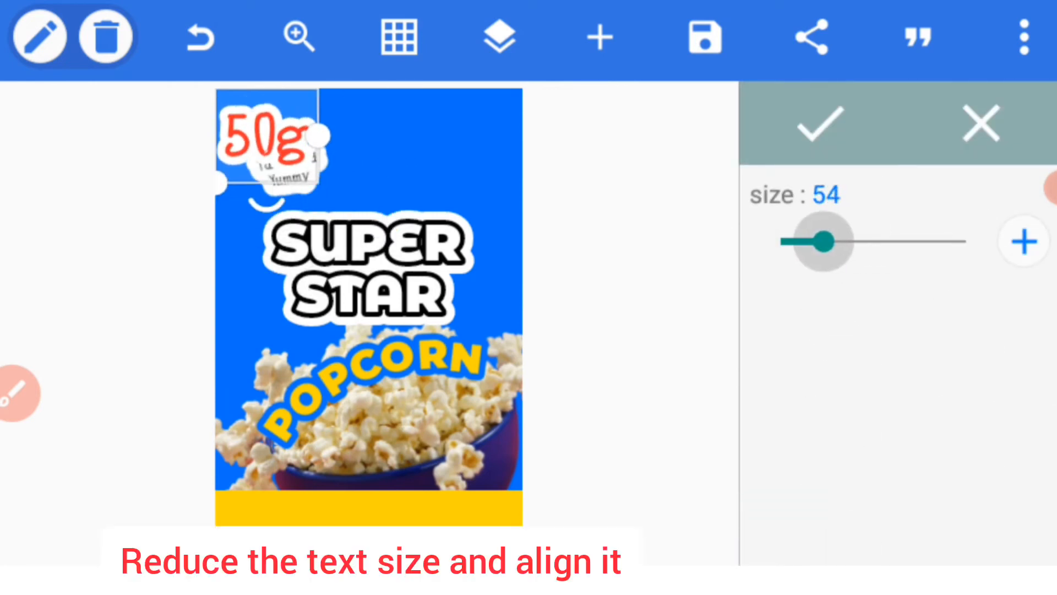
Step: Shrink the 50g label to size 22 and place it at the bowl's lower right
drag(822, 241, 795, 241)
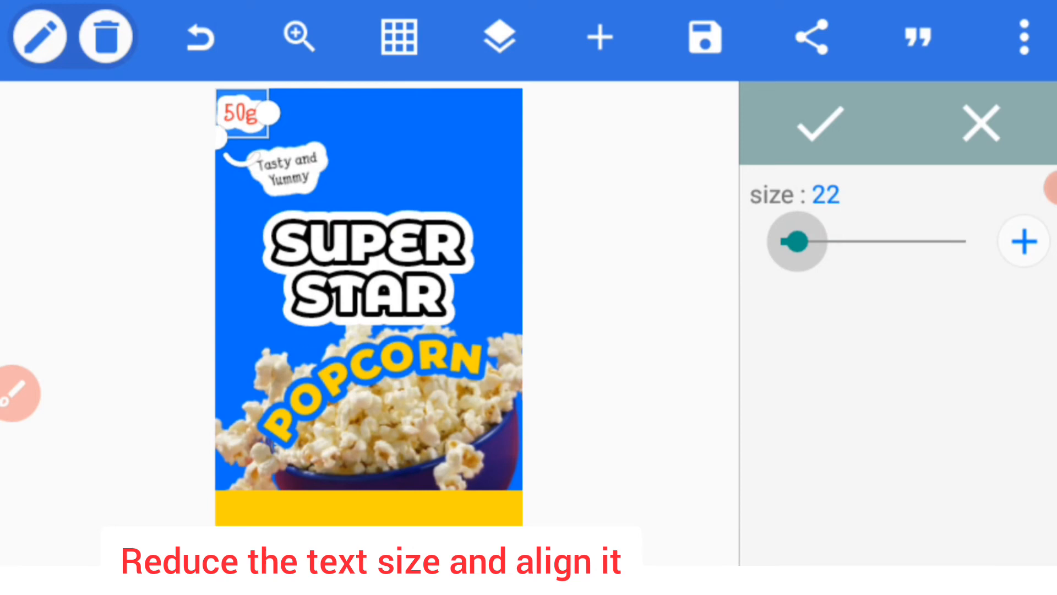
drag(798, 241, 795, 241)
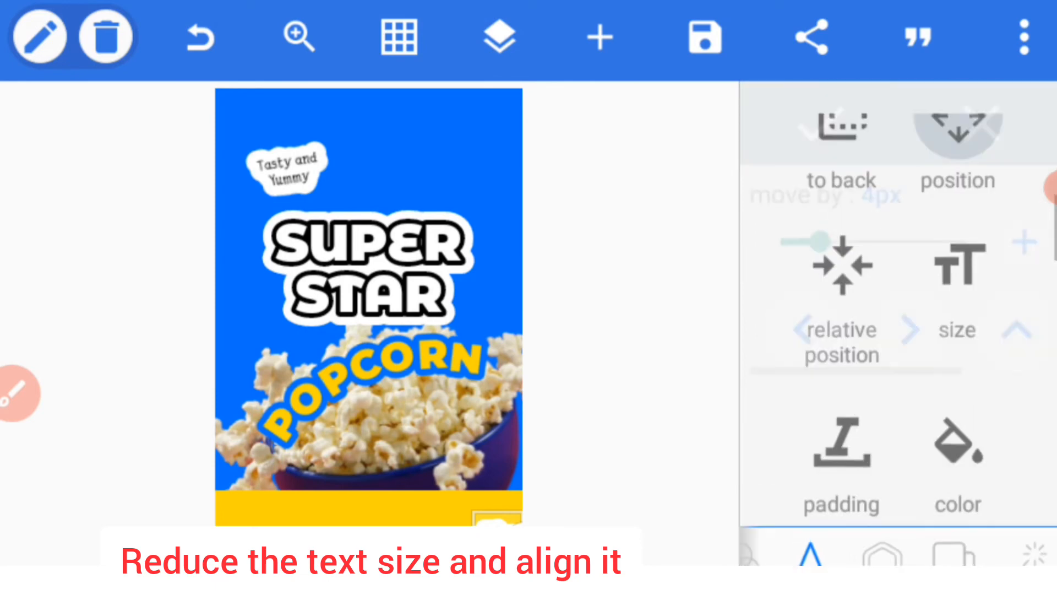
click(957, 128)
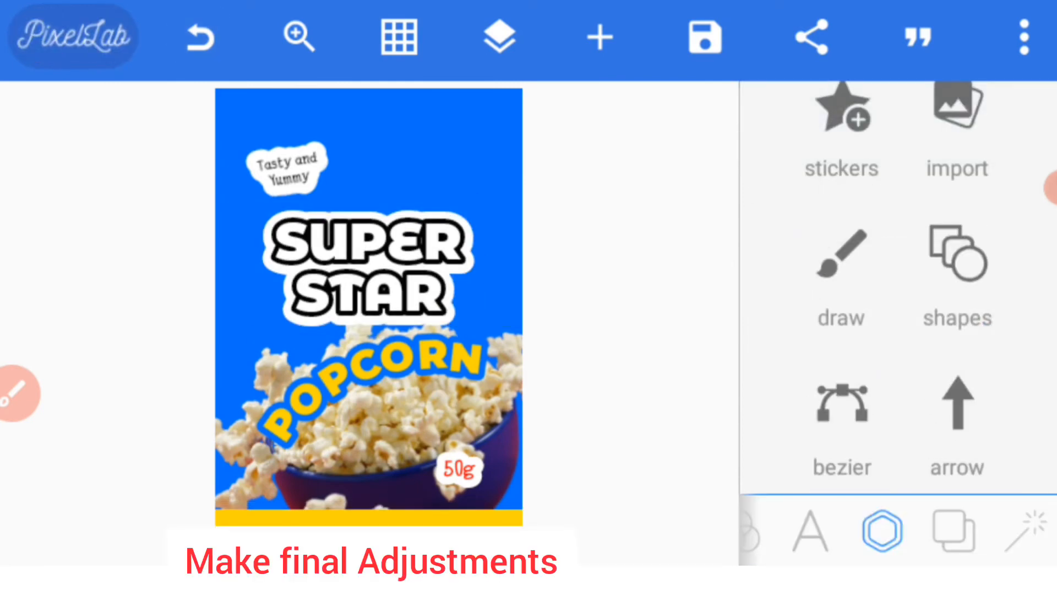
Step: Recolour the Tasty and Yummy lettering red to match the 50g label
click(286, 167)
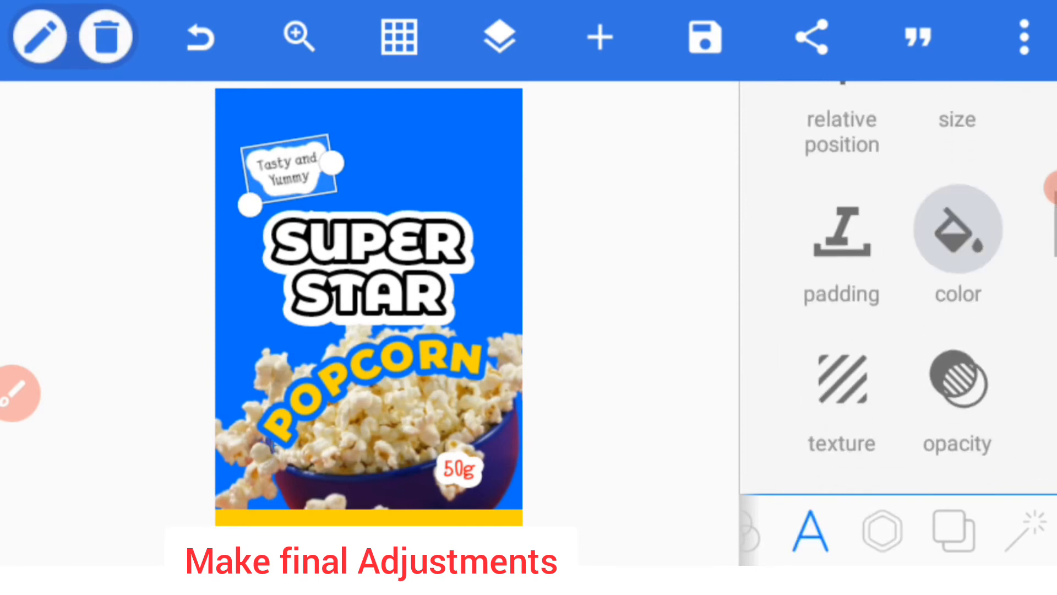
click(957, 230)
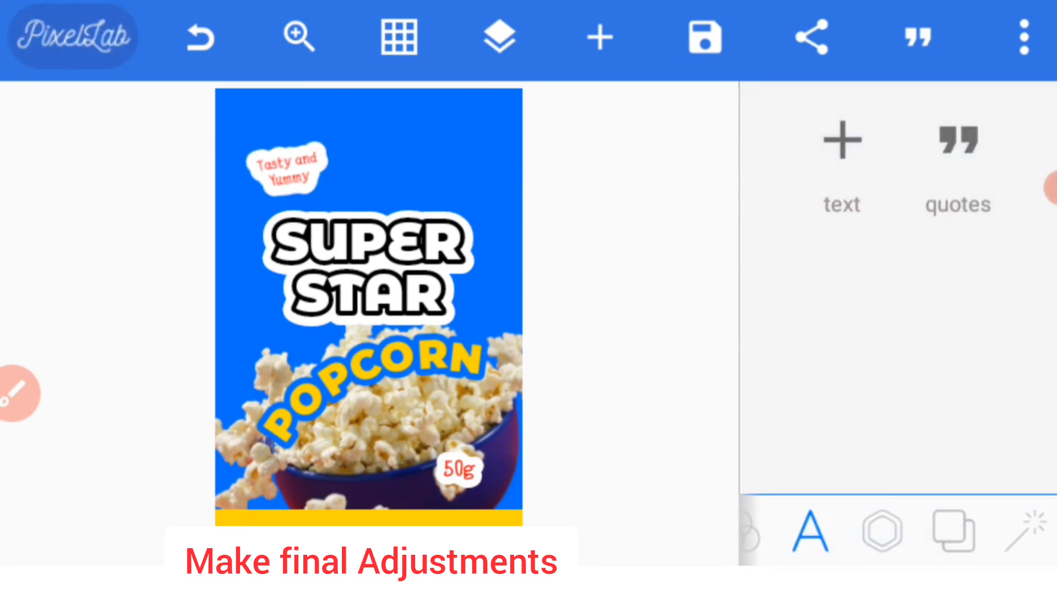
click(368, 276)
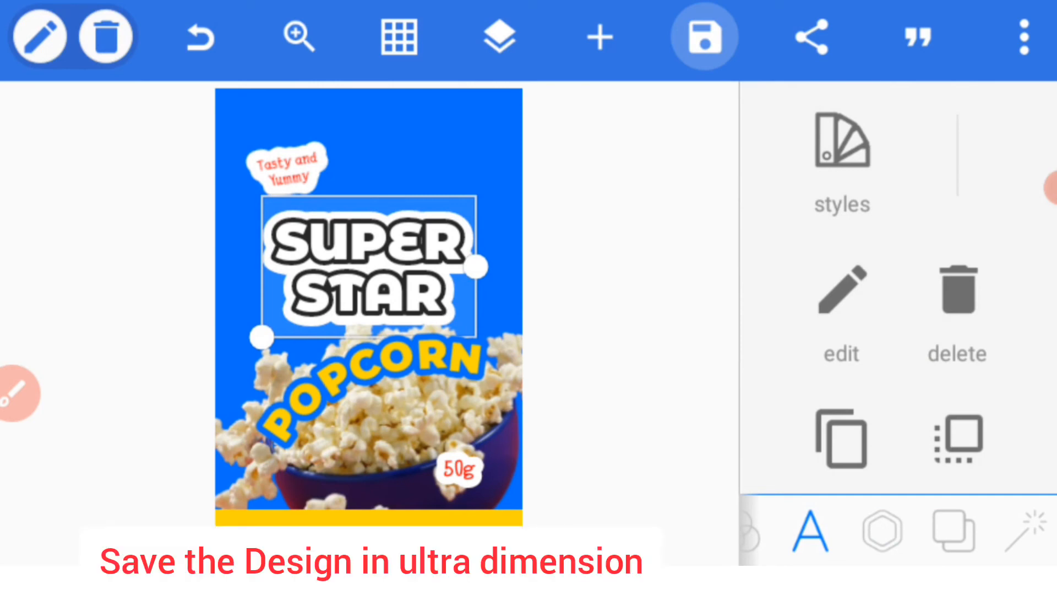
Step: Save the finished popcorn sachet design as an image at ultra dimension
click(704, 36)
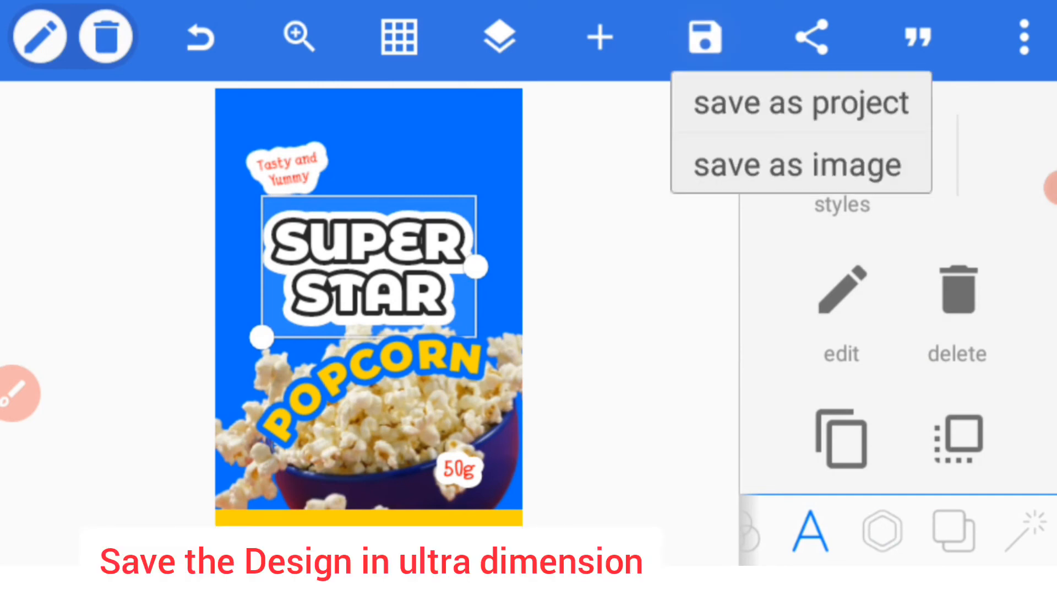
click(800, 164)
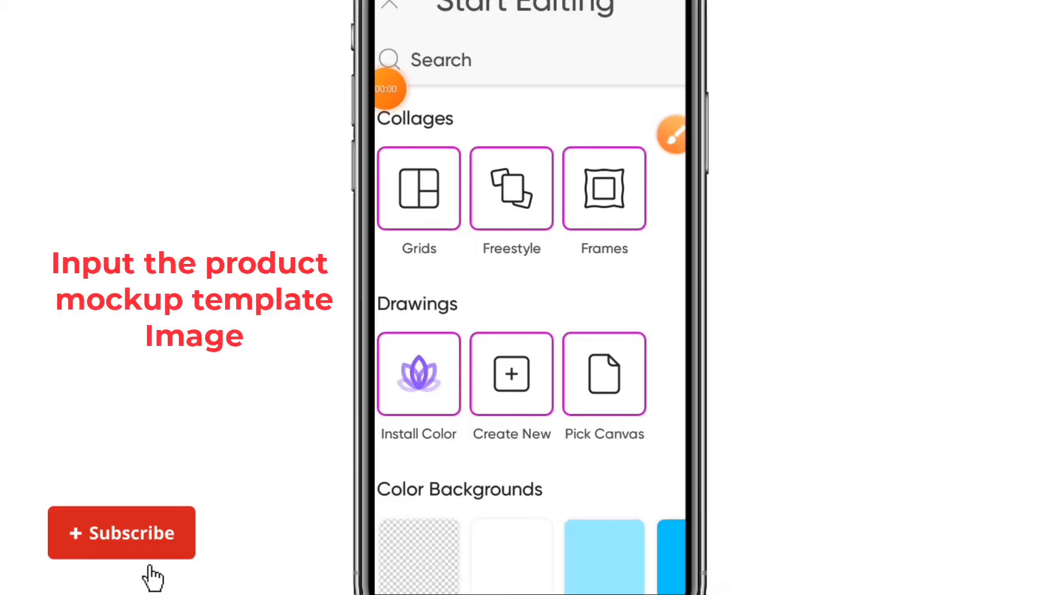
Step: Bring up PicsArt's Start Editing screen and its photo picker
click(121, 532)
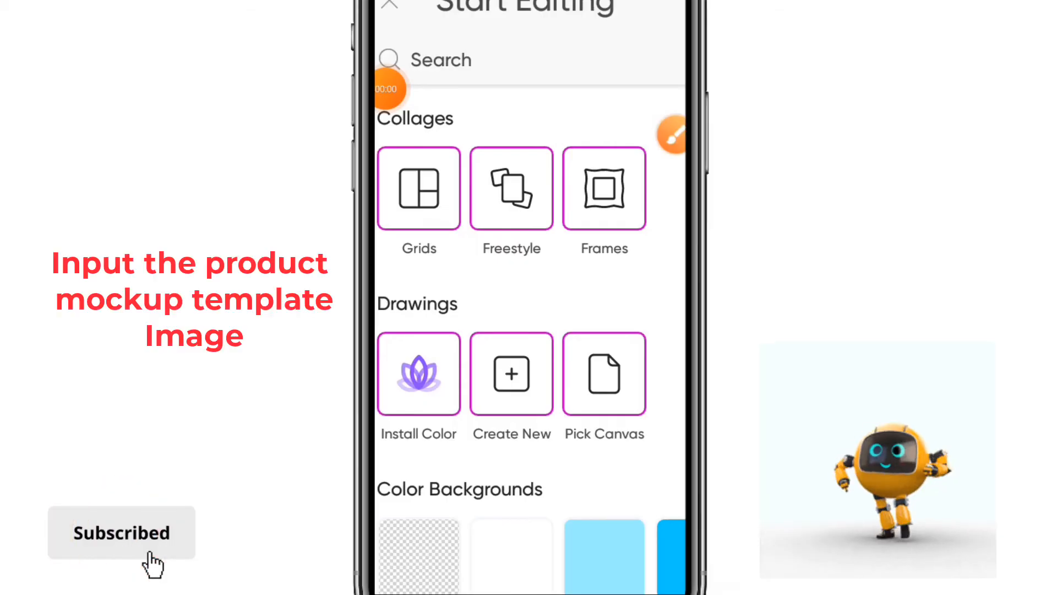
click(121, 531)
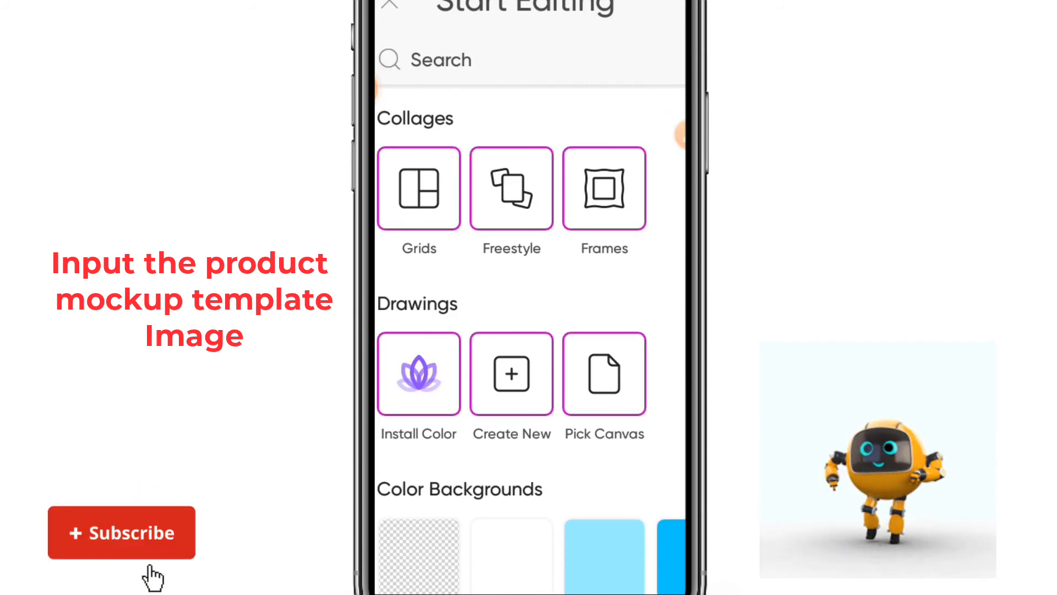
click(121, 532)
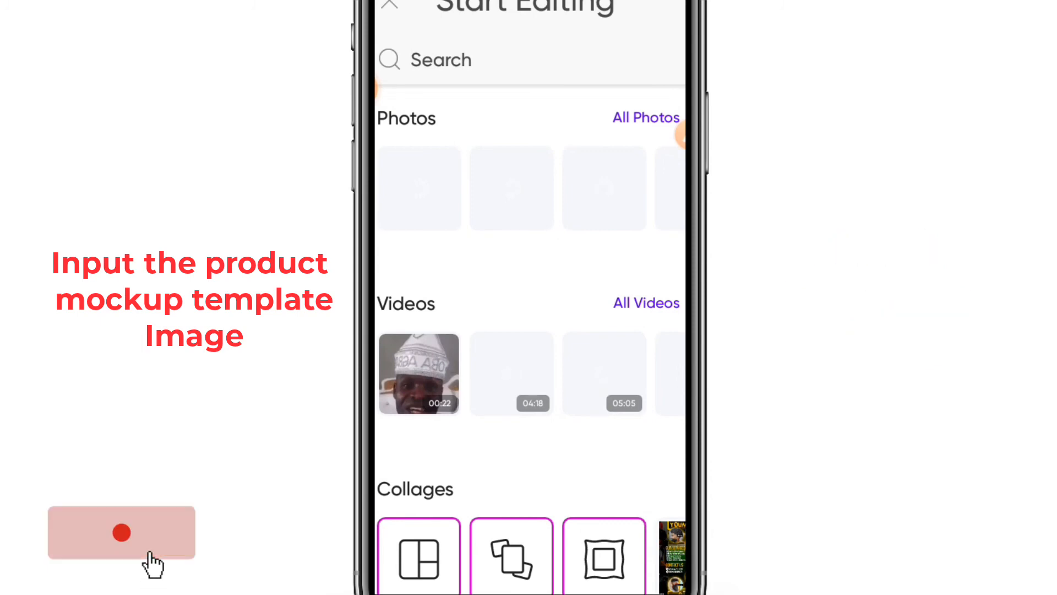
click(646, 111)
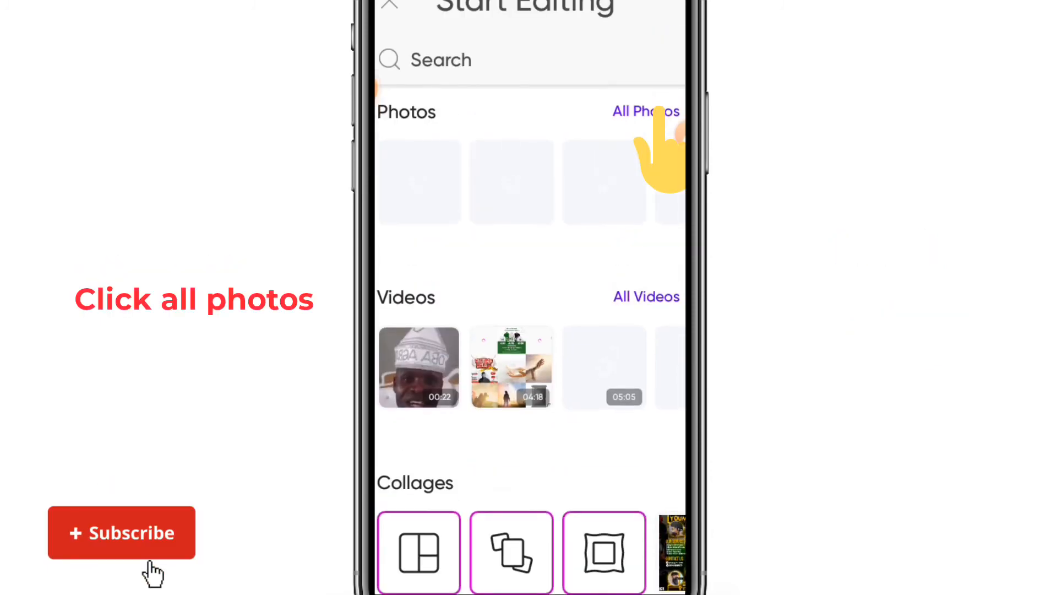
Step: Choose the plain silver pouch mockup from the Download album for editing
click(121, 532)
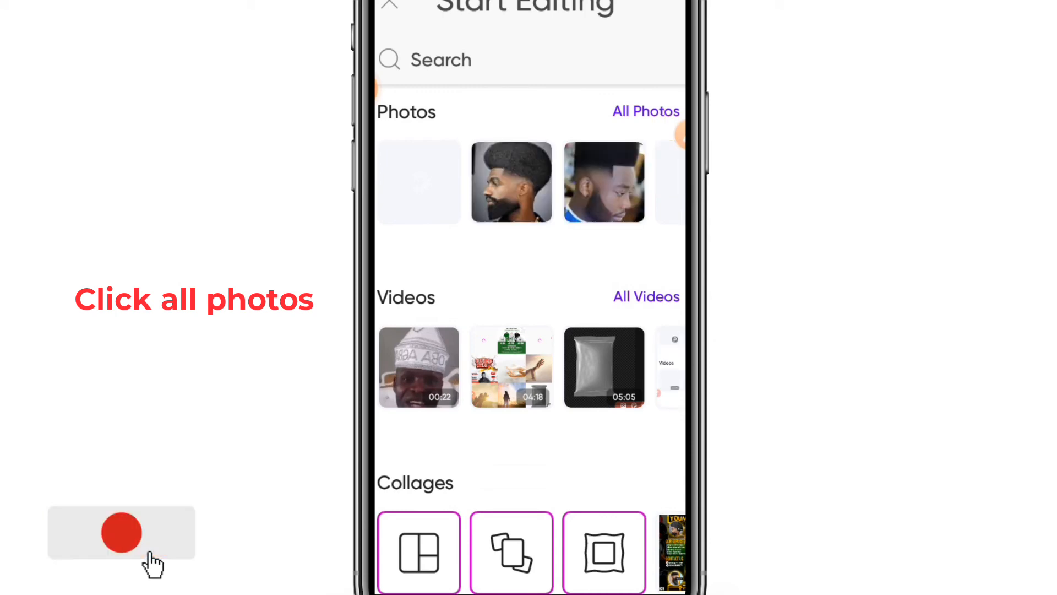
click(645, 111)
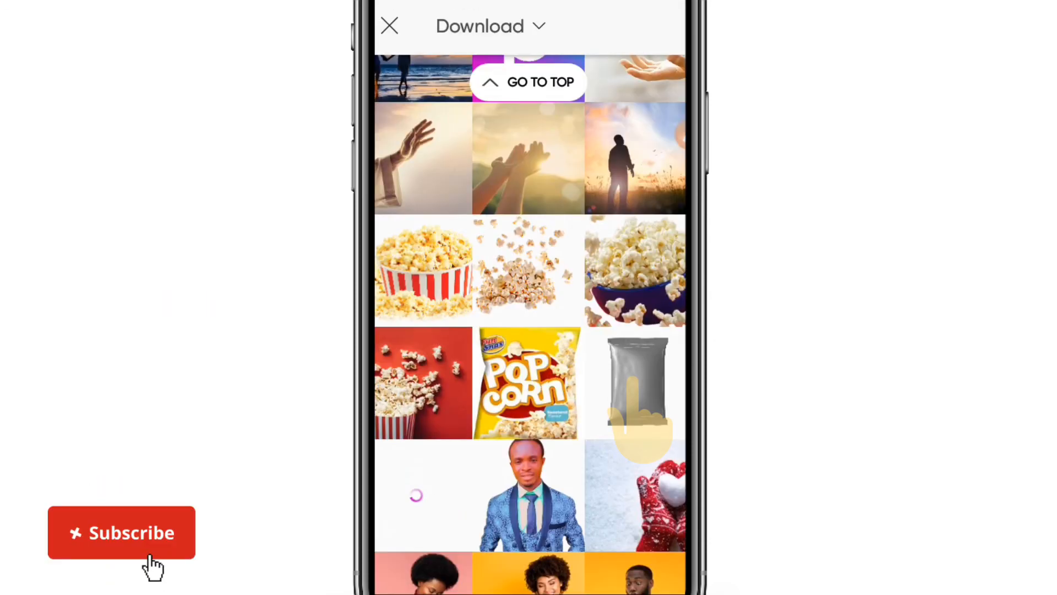
click(121, 532)
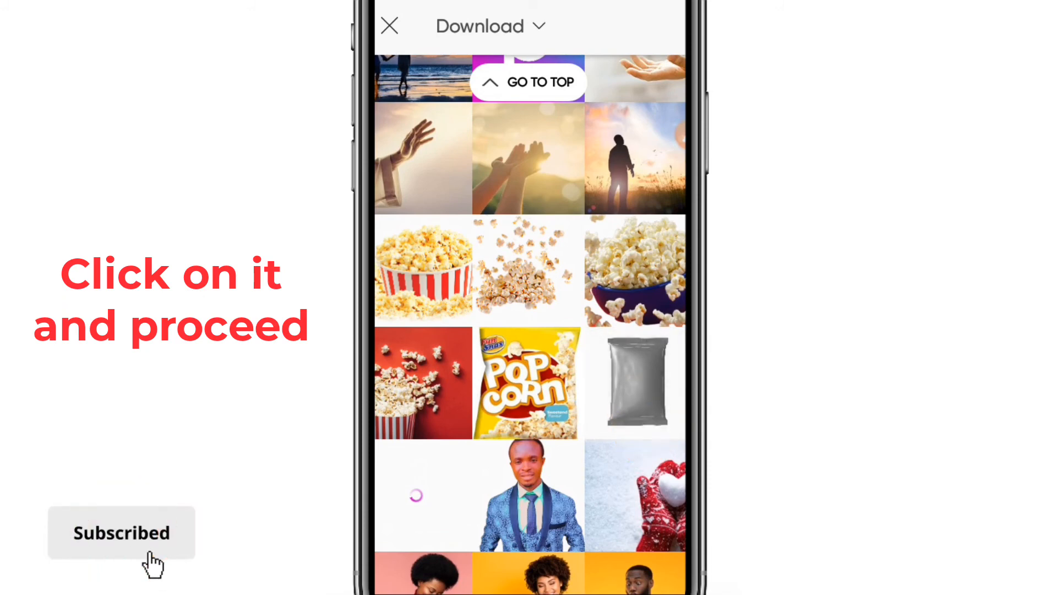
click(122, 531)
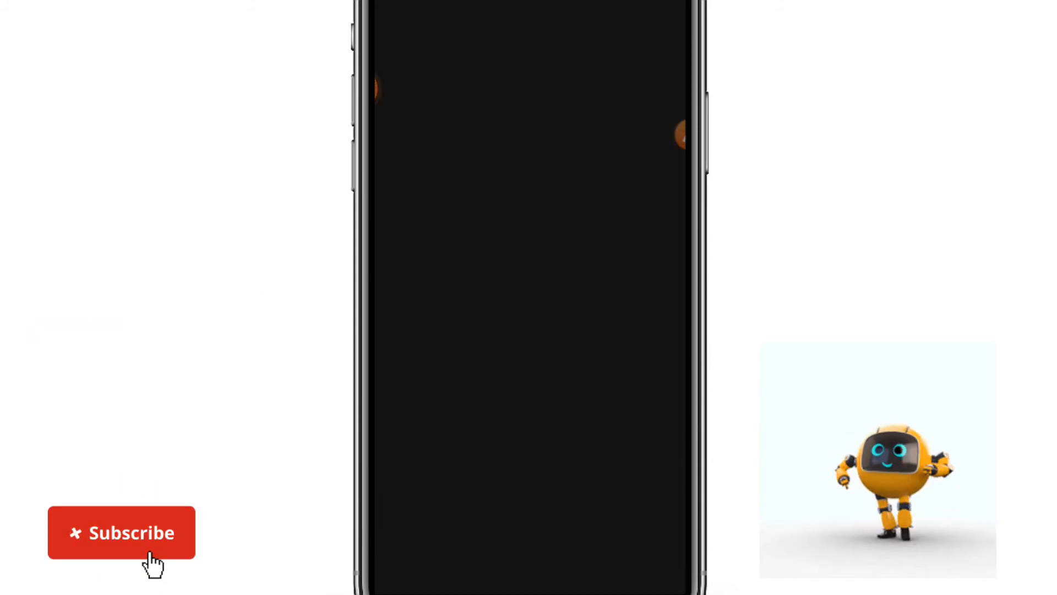
Step: Use Add Photo to bring in another image over the silver pouch
click(121, 532)
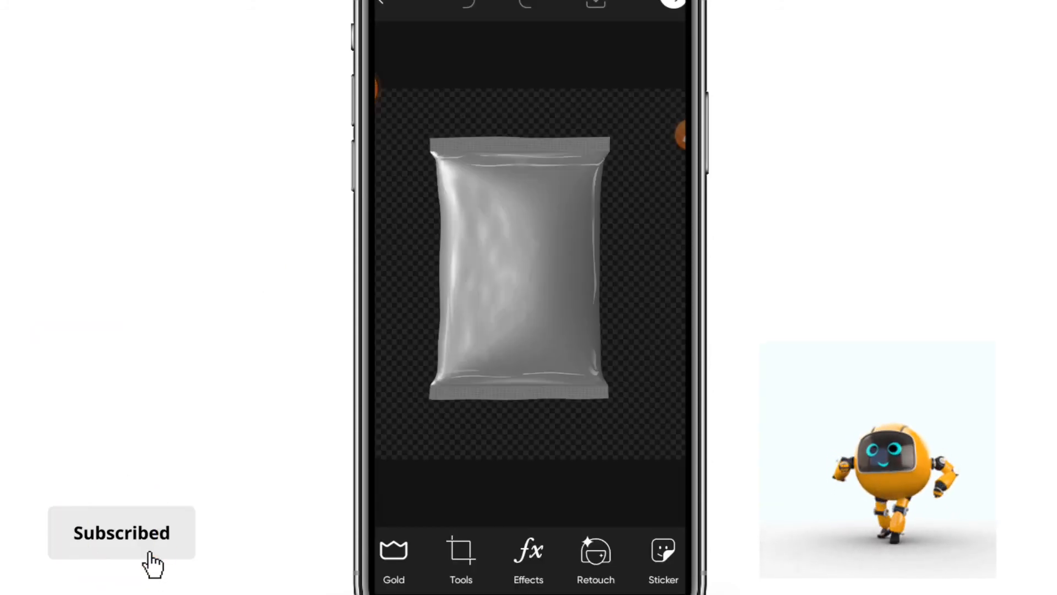
click(121, 532)
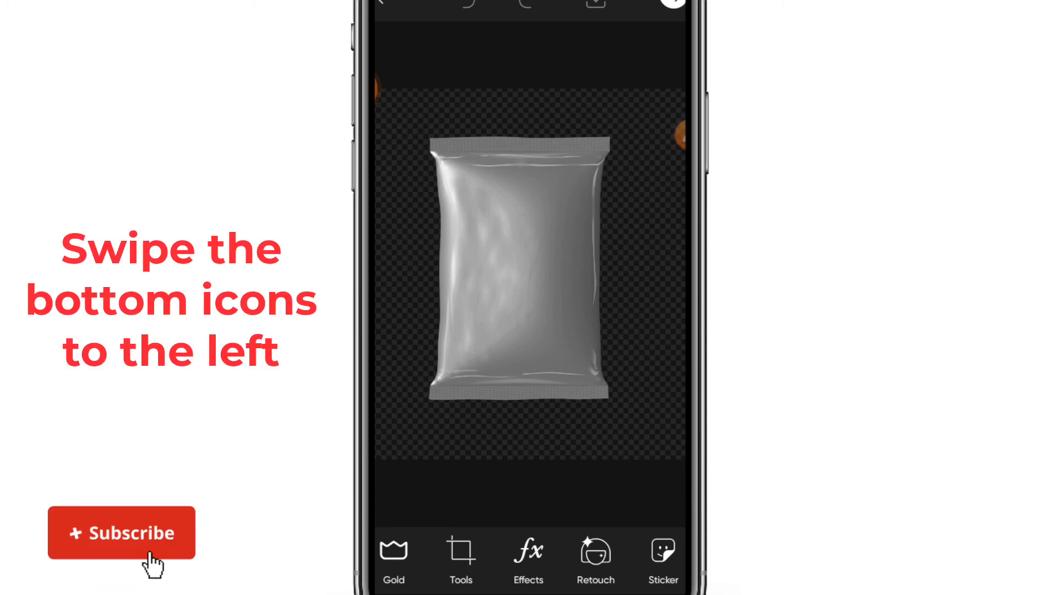
click(122, 532)
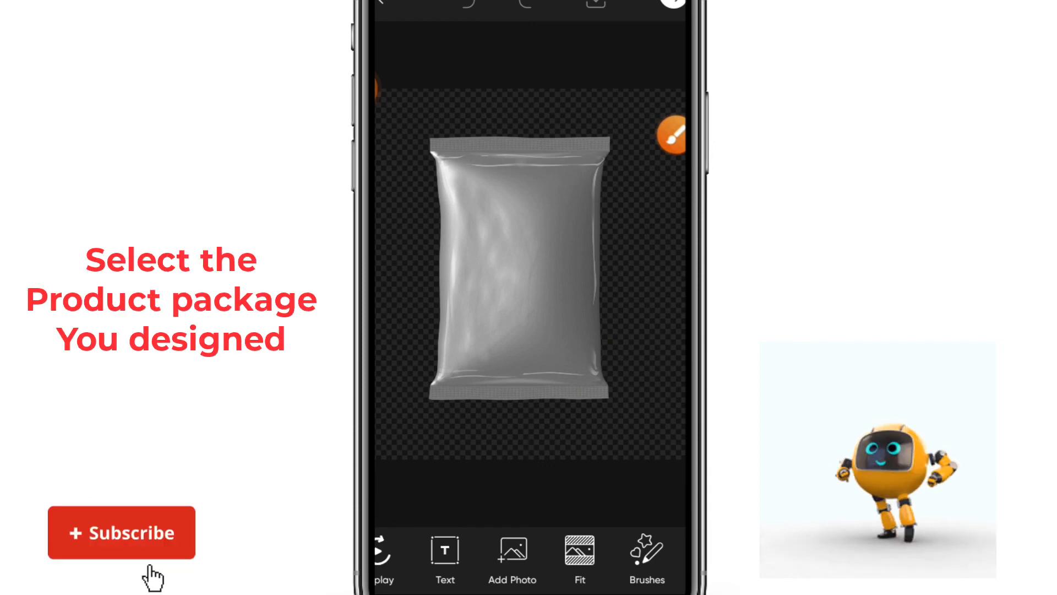
click(122, 532)
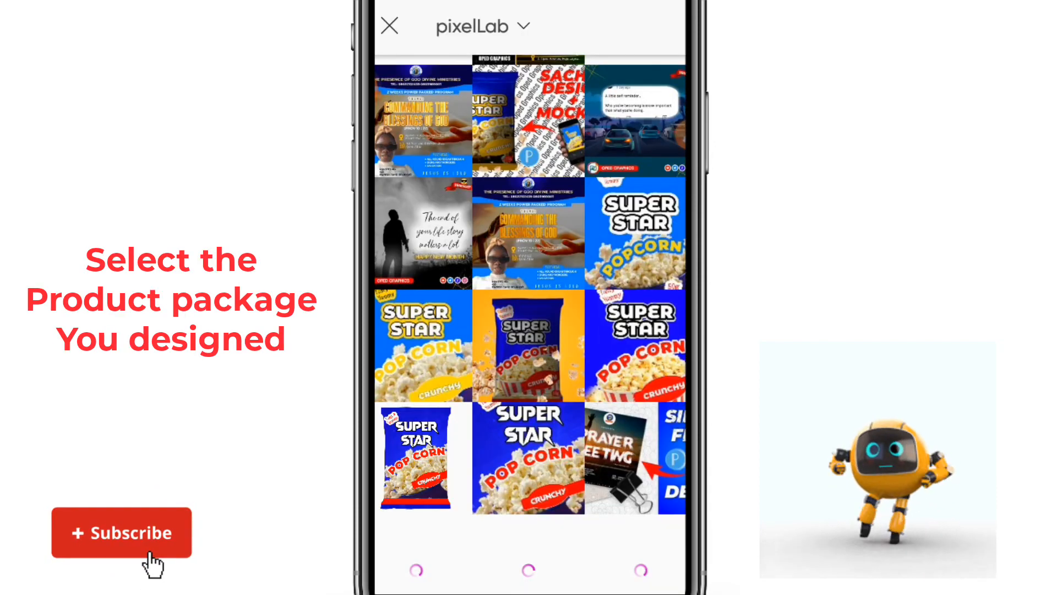
Step: Pick the SUPER STAR popcorn sachet design from the pixelLab album
click(527, 346)
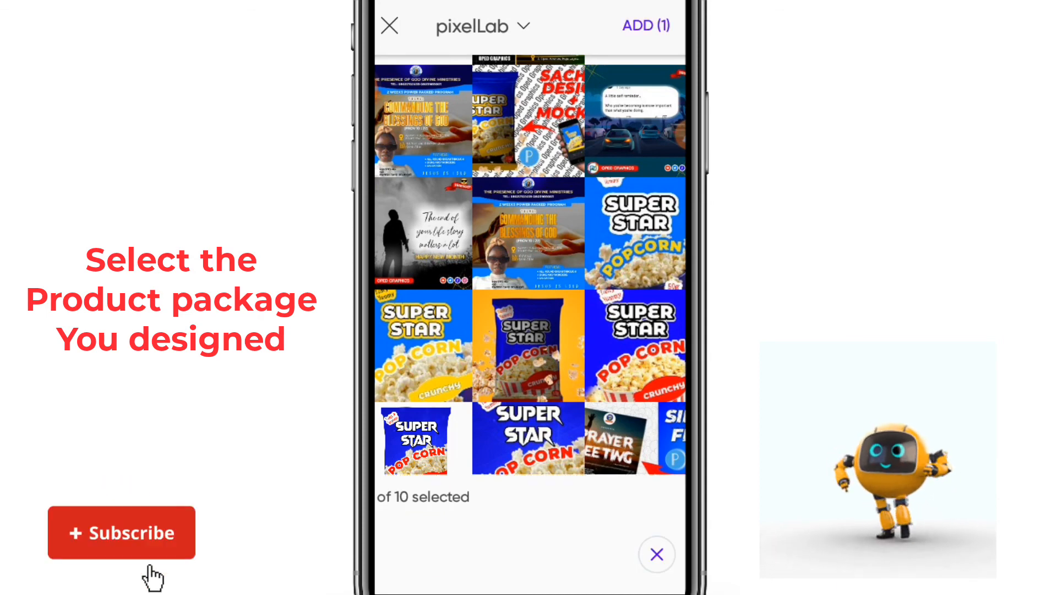
click(122, 532)
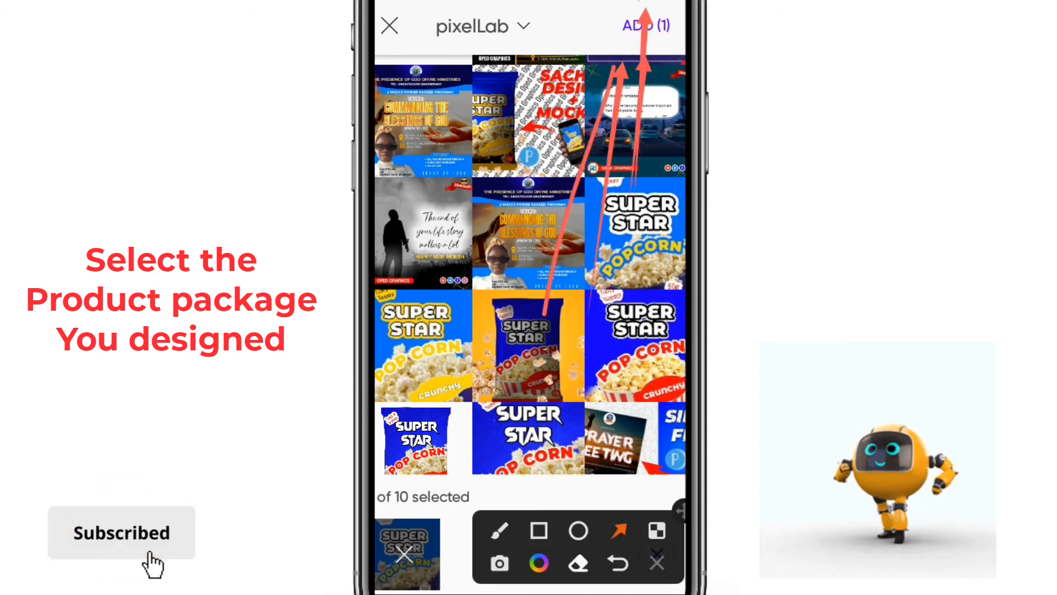
Step: Drop the SUPER STAR design onto the pouch and enlarge it to cover the front
click(529, 346)
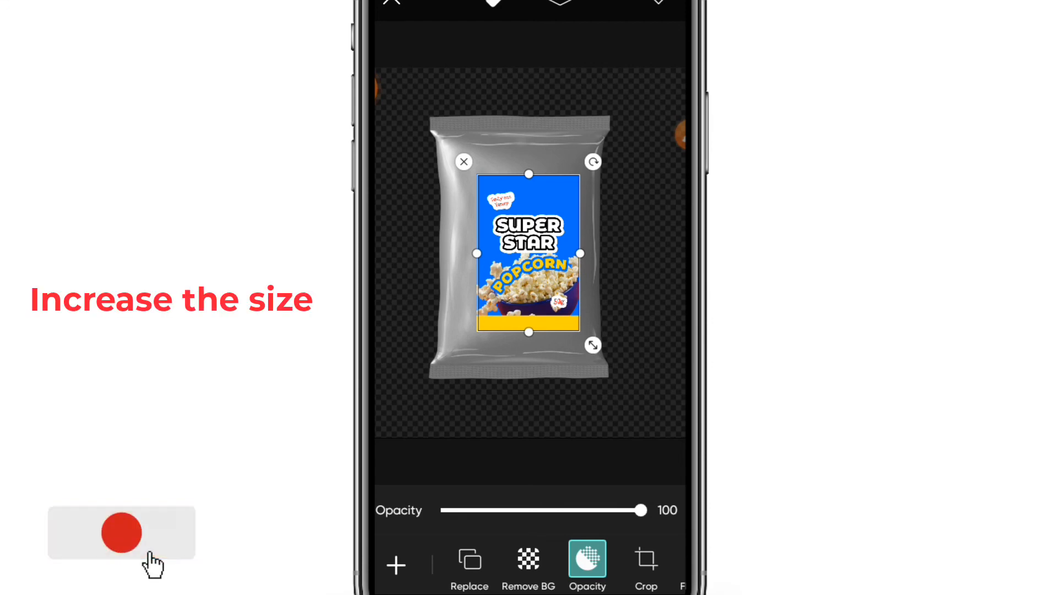
drag(594, 345, 624, 392)
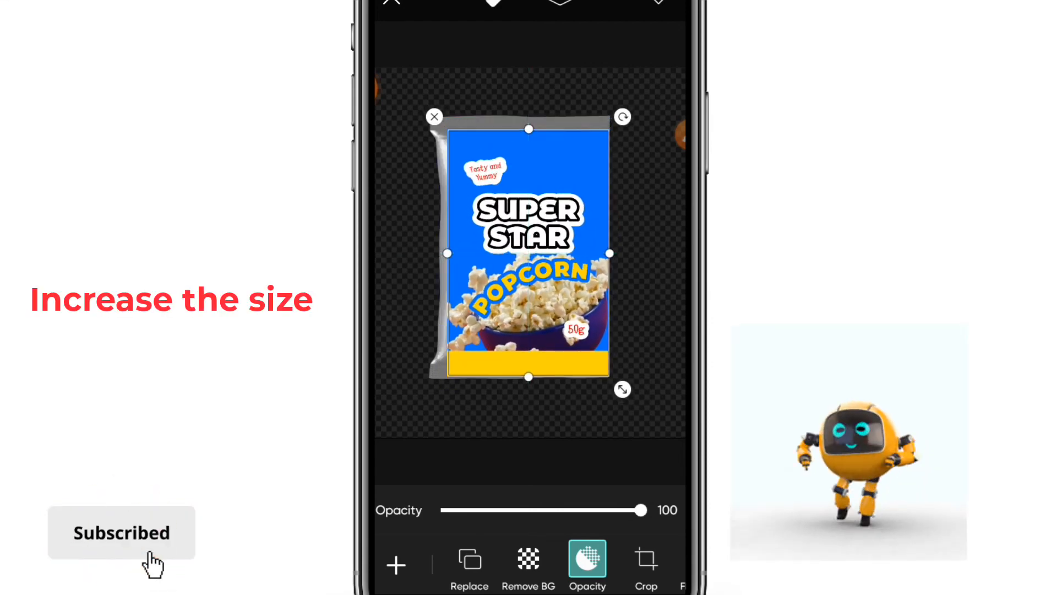
drag(621, 389, 602, 375)
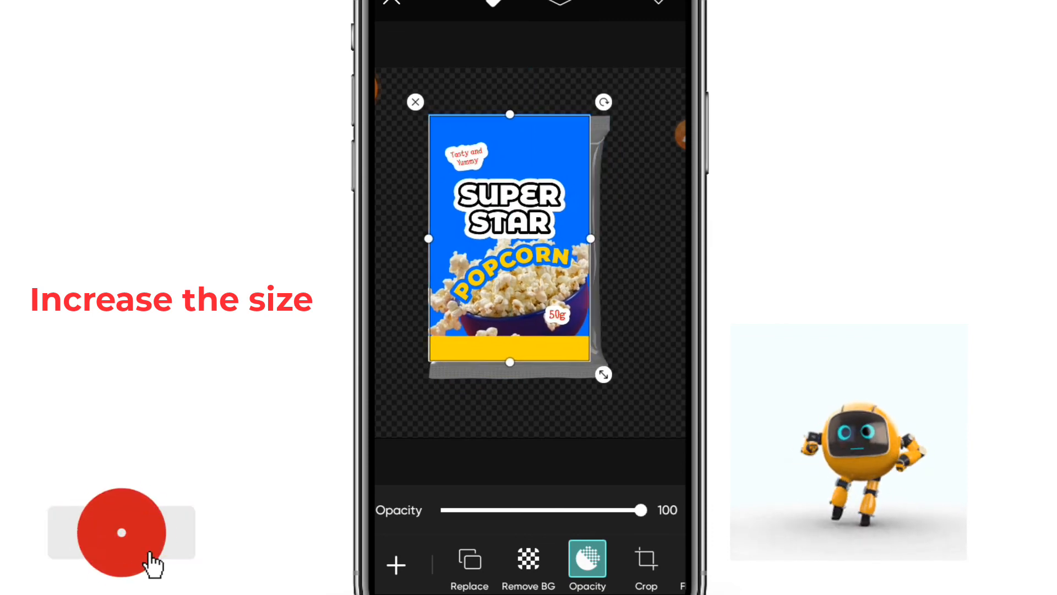
drag(602, 375, 616, 394)
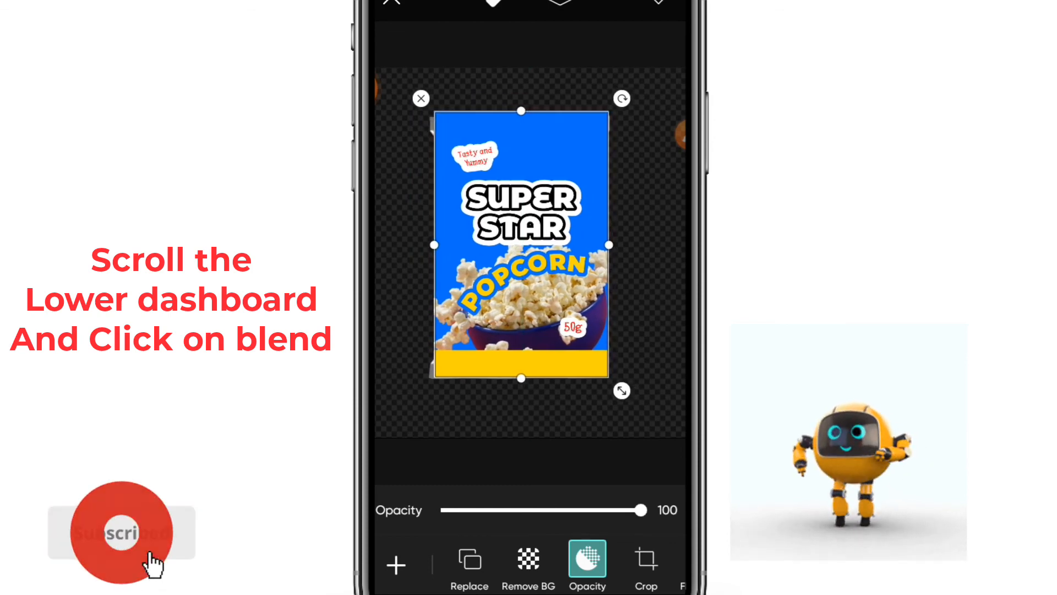
Step: Try Darken and Screen on the SUPER STAR design, then settle on Multiply blending over the silver pouch
scroll(left, 3)
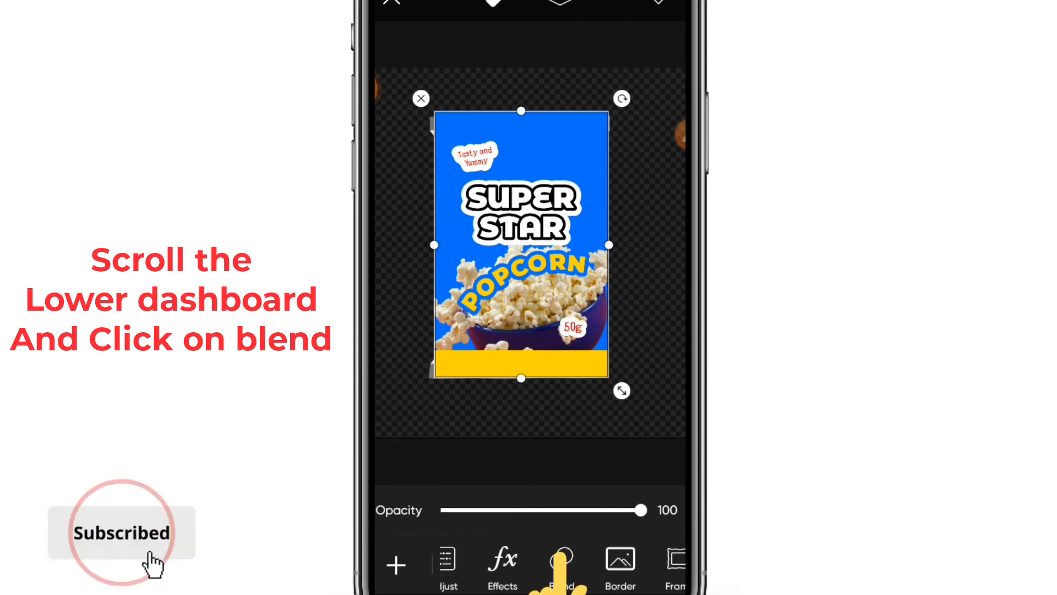
click(561, 561)
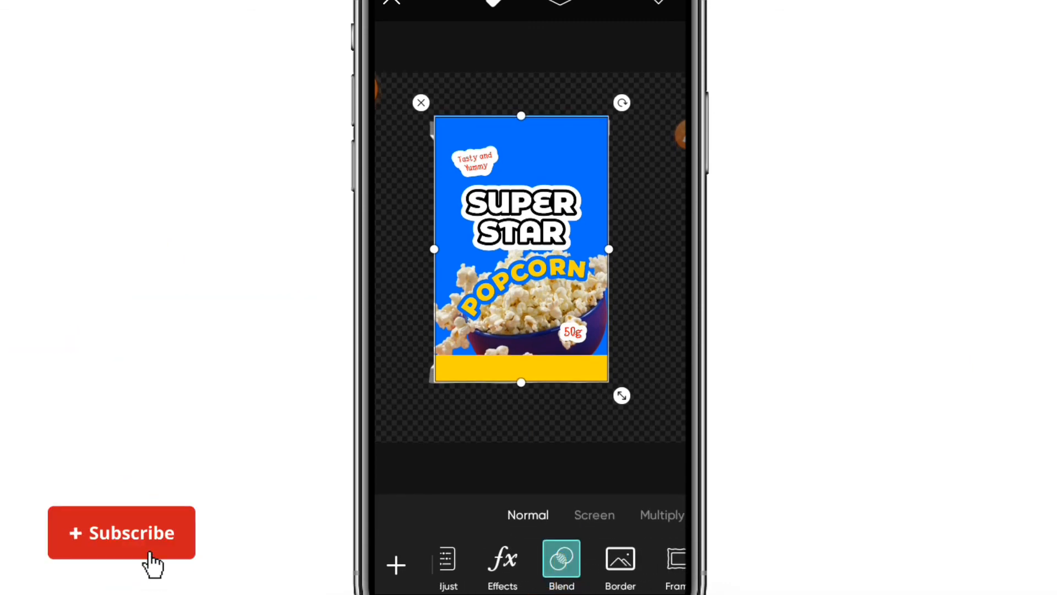
click(121, 532)
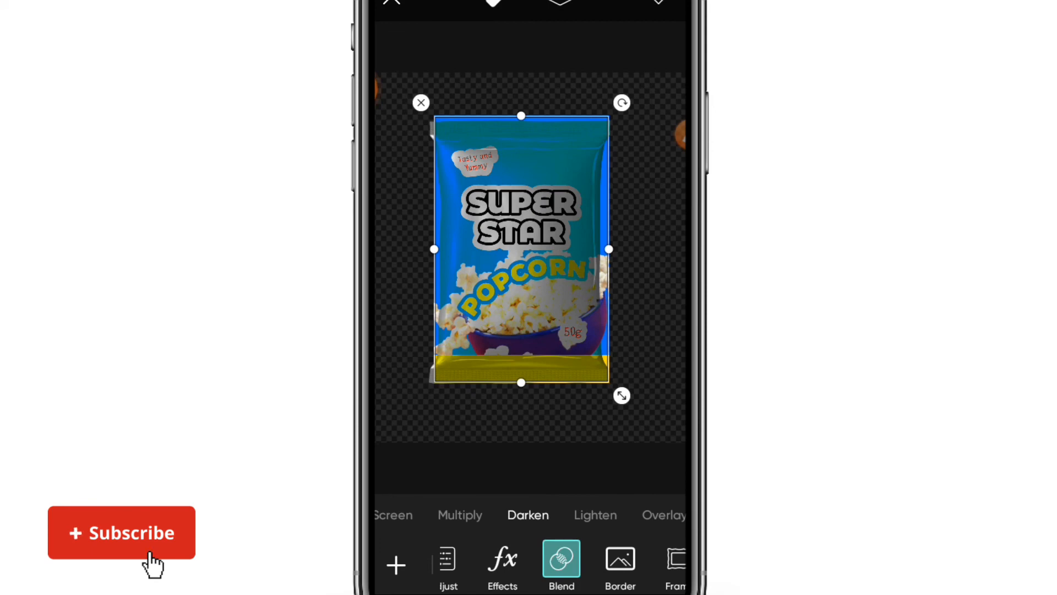
click(528, 515)
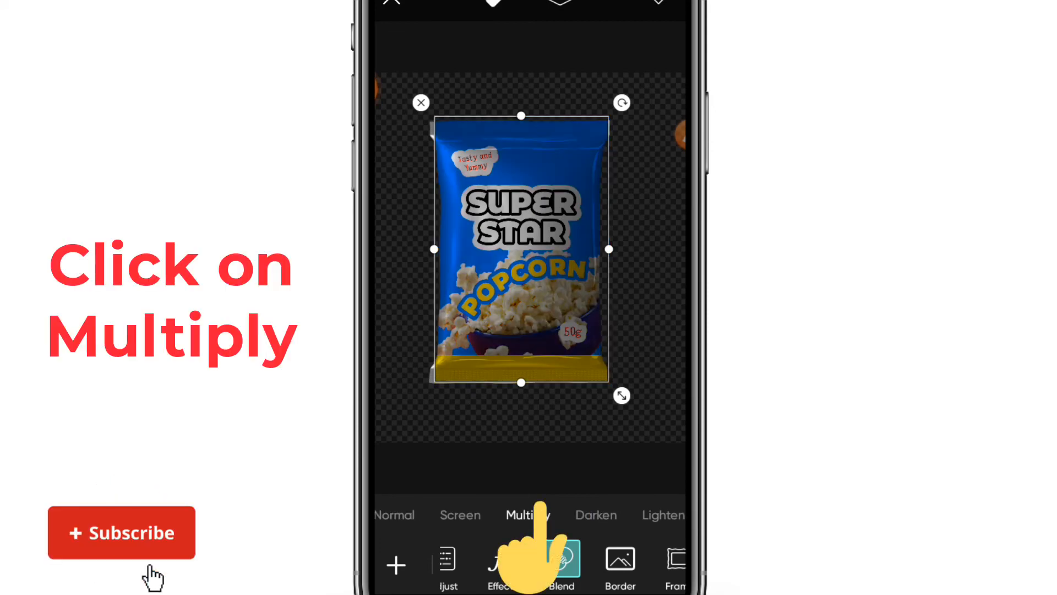
click(528, 514)
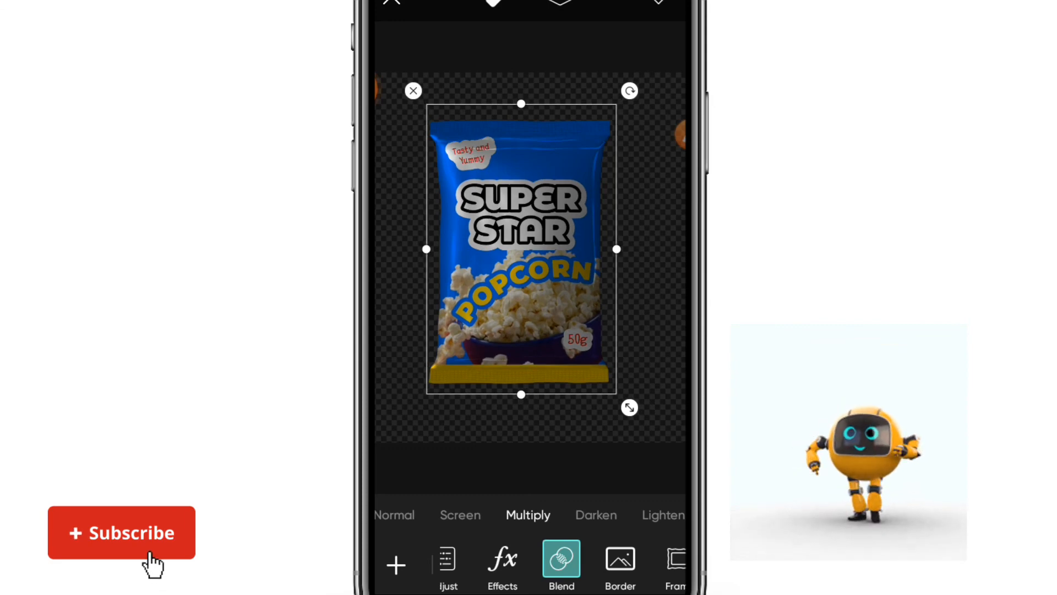
mouse_move(154, 576)
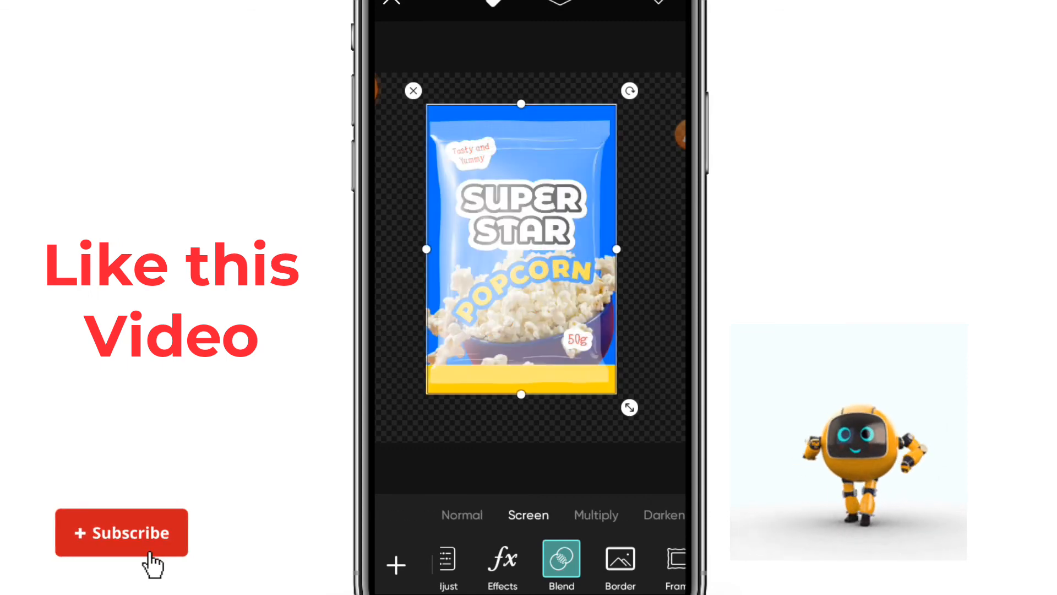
click(528, 515)
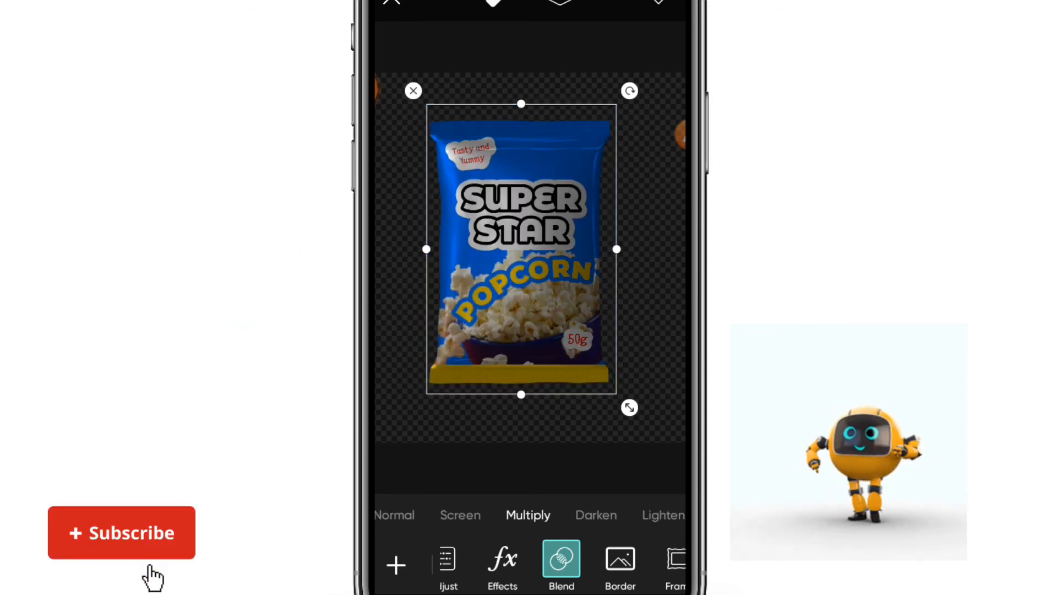